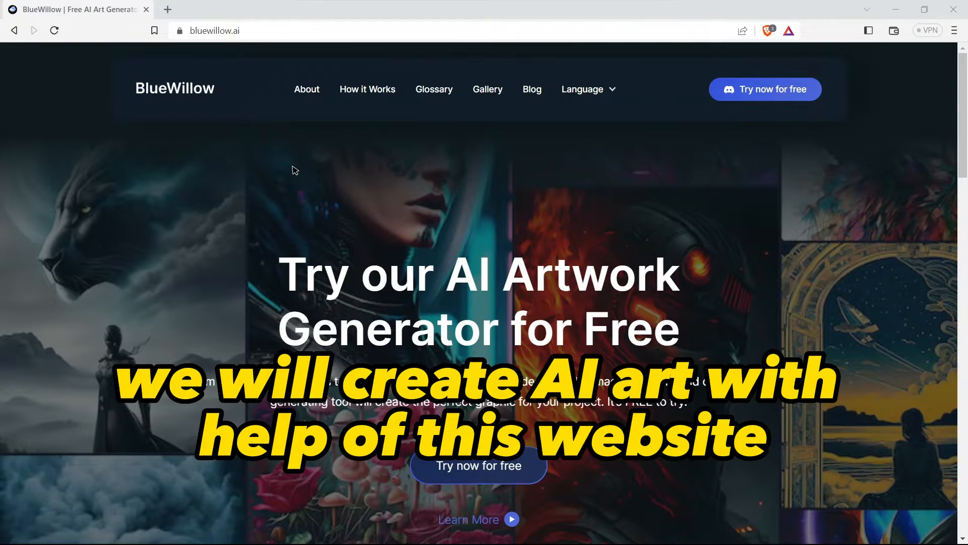
# - Scroll the BlueWillow site, follow its Discord invite, and accept it to join the server
pyautogui.scroll(-3)
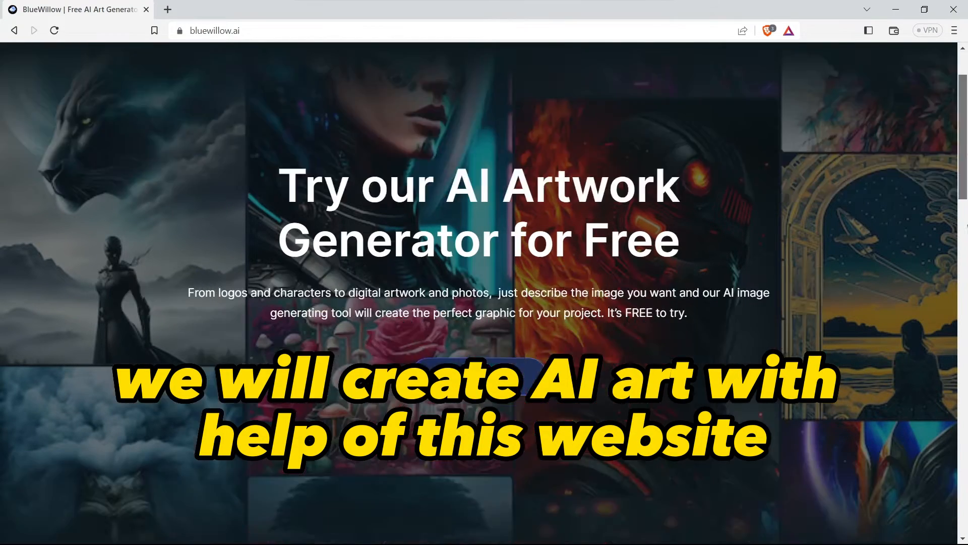
pyautogui.scroll(-3)
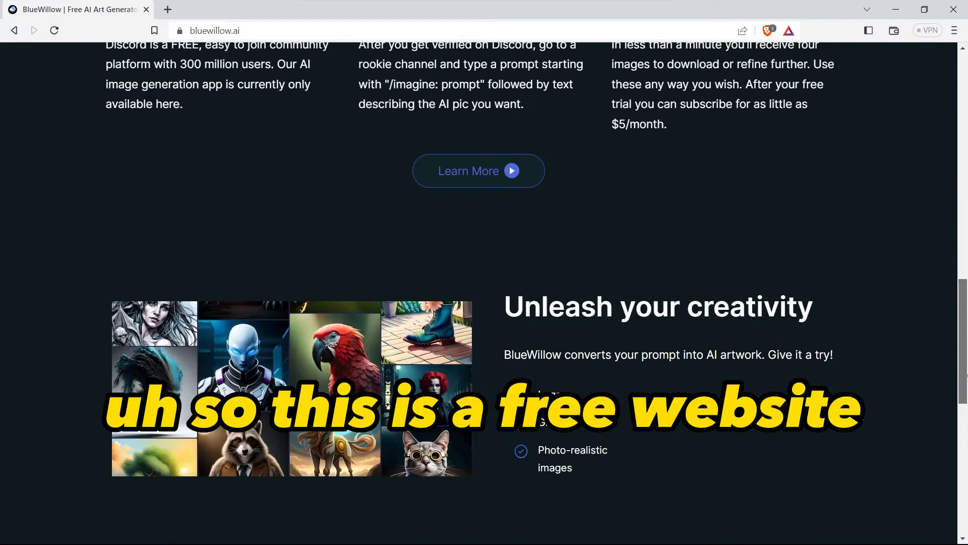
pyautogui.scroll(-3)
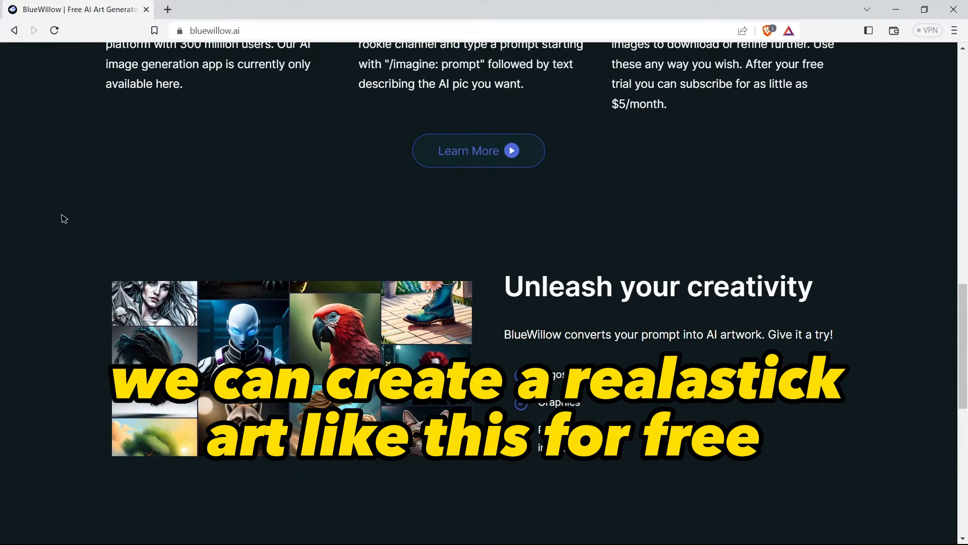
pyautogui.moveTo(157, 179)
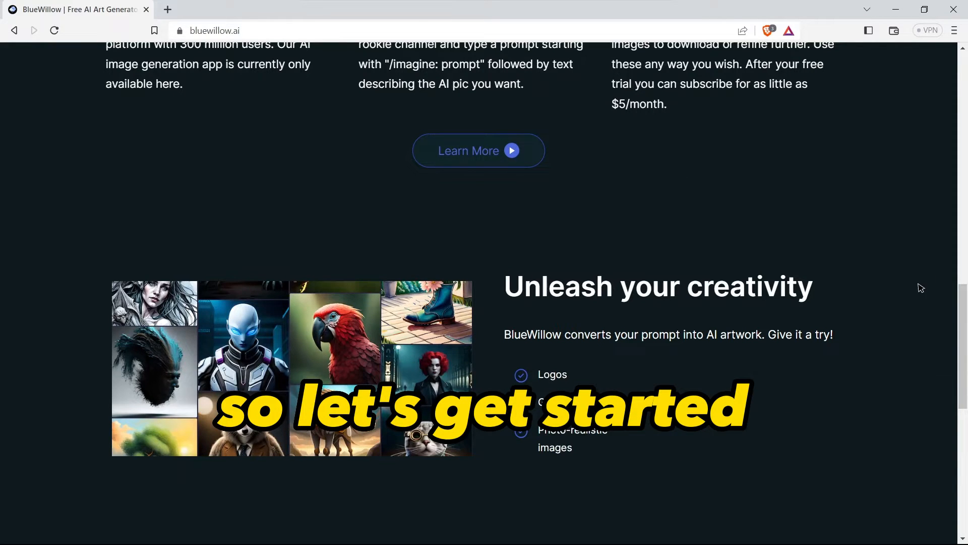
pyautogui.scroll(3)
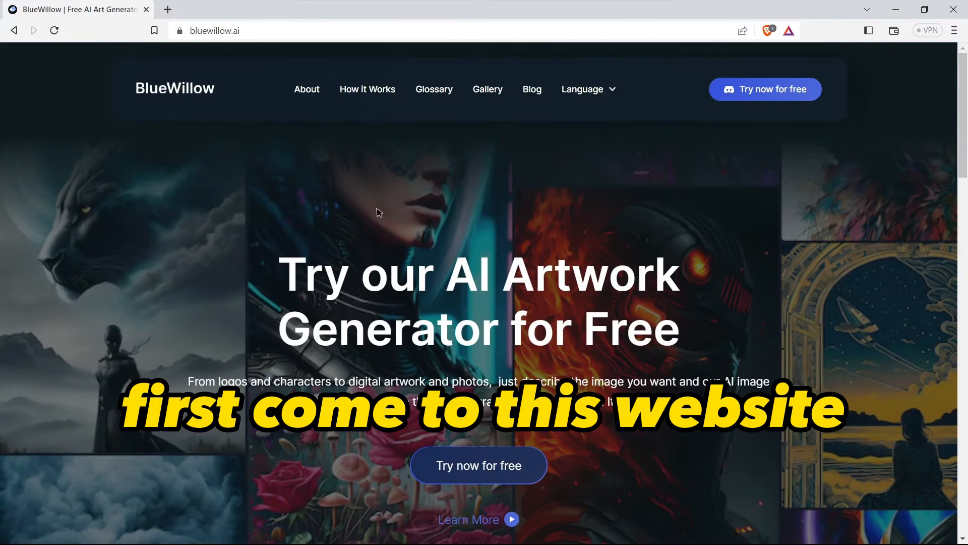
pyautogui.click(215, 31)
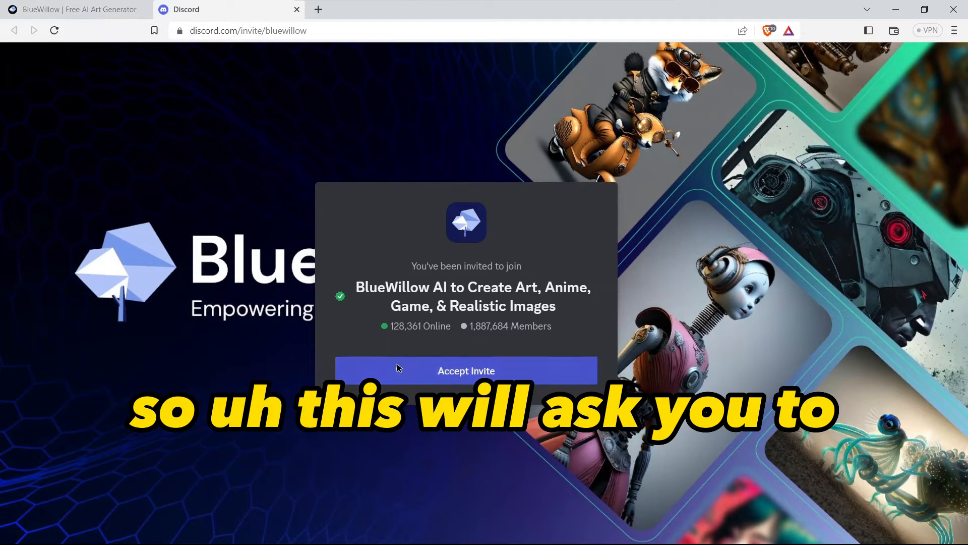
pyautogui.click(465, 371)
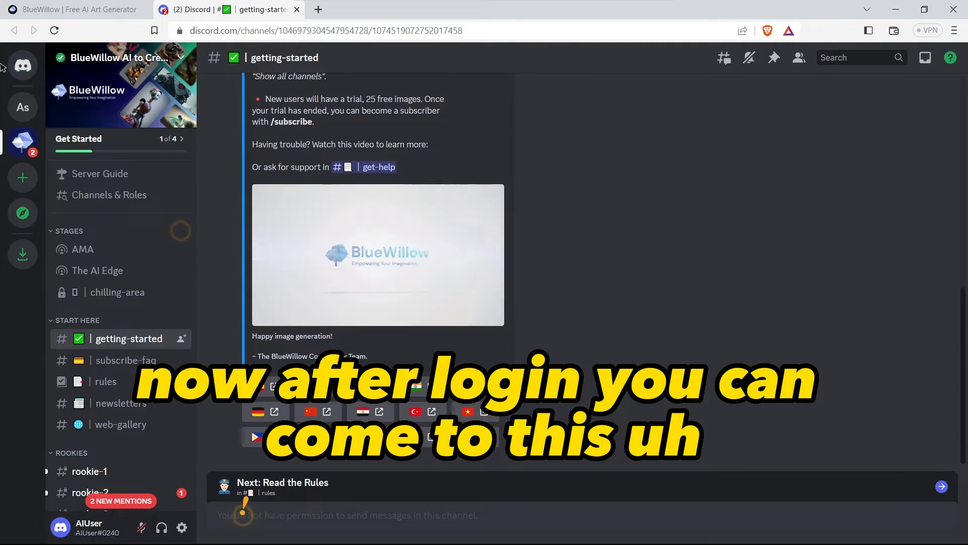
pyautogui.click(22, 66)
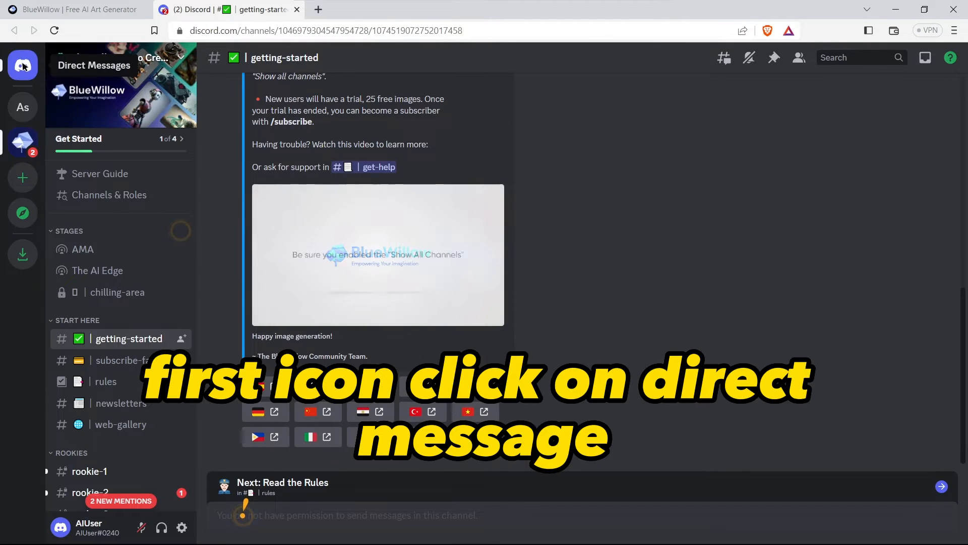
pyautogui.click(22, 66)
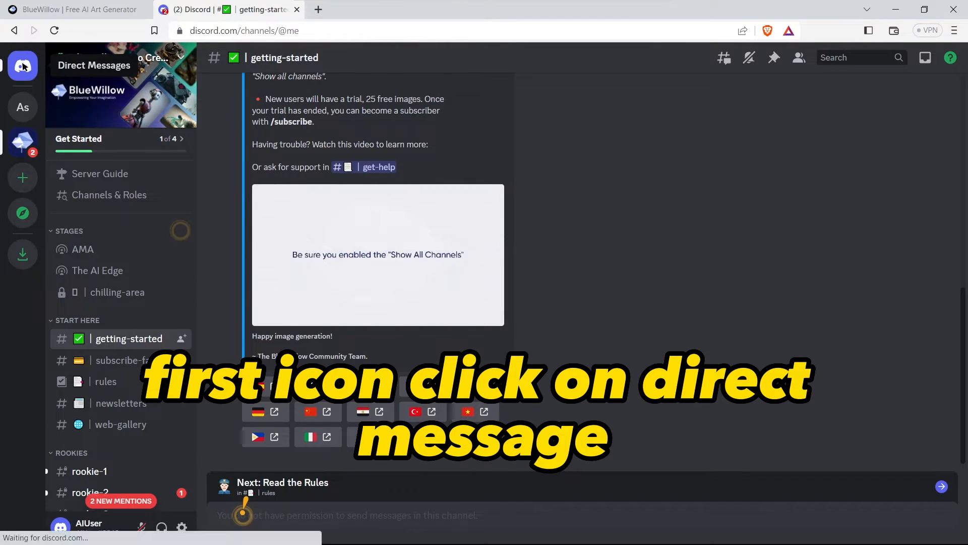
pyautogui.click(22, 66)
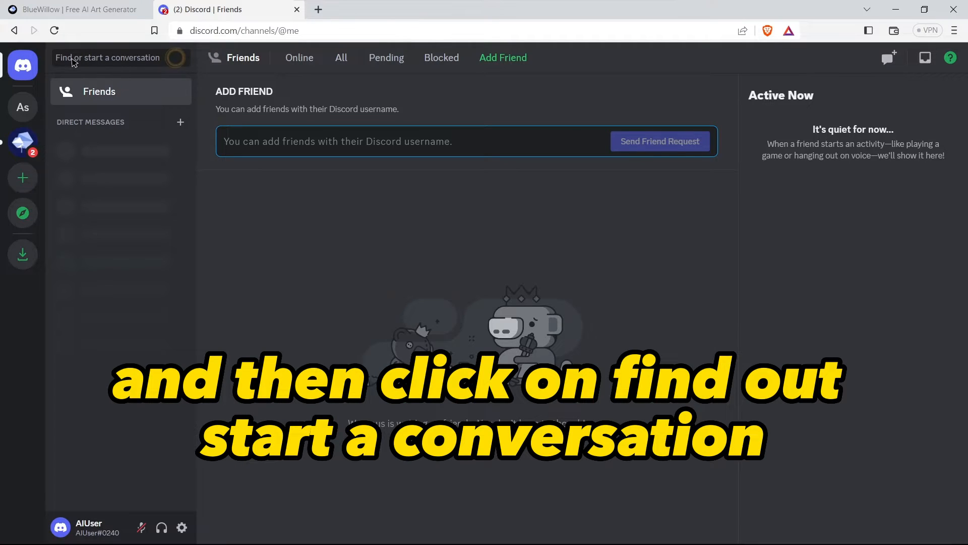
pyautogui.click(108, 58)
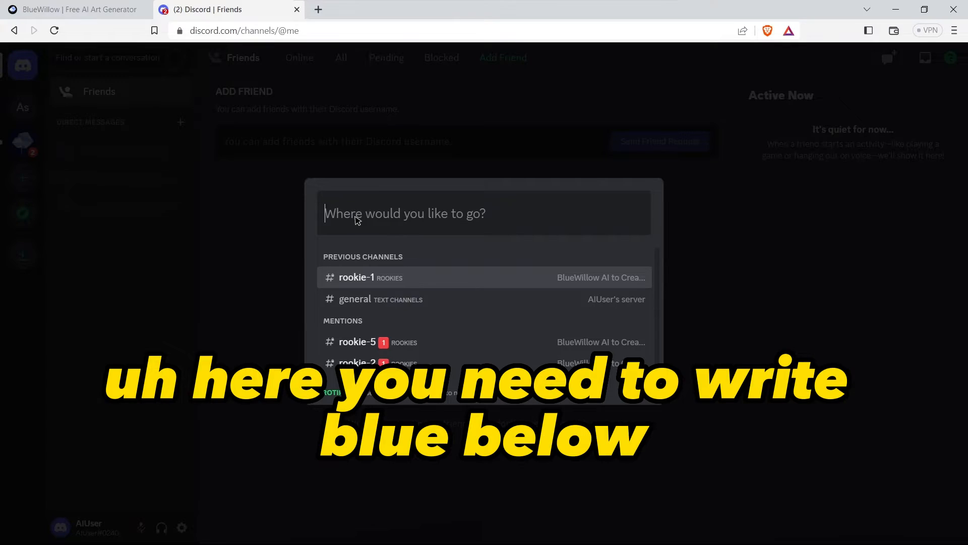
pyautogui.write('blue')
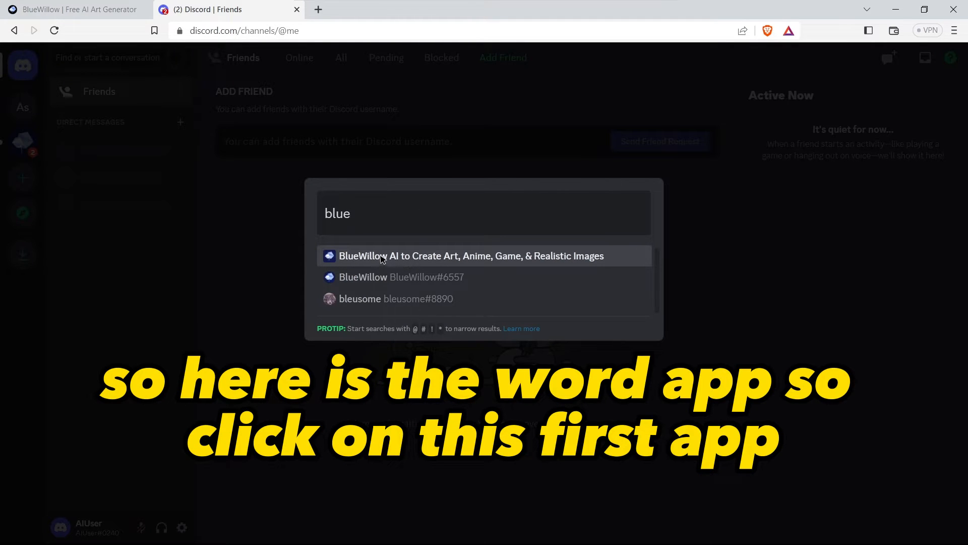
pyautogui.click(470, 256)
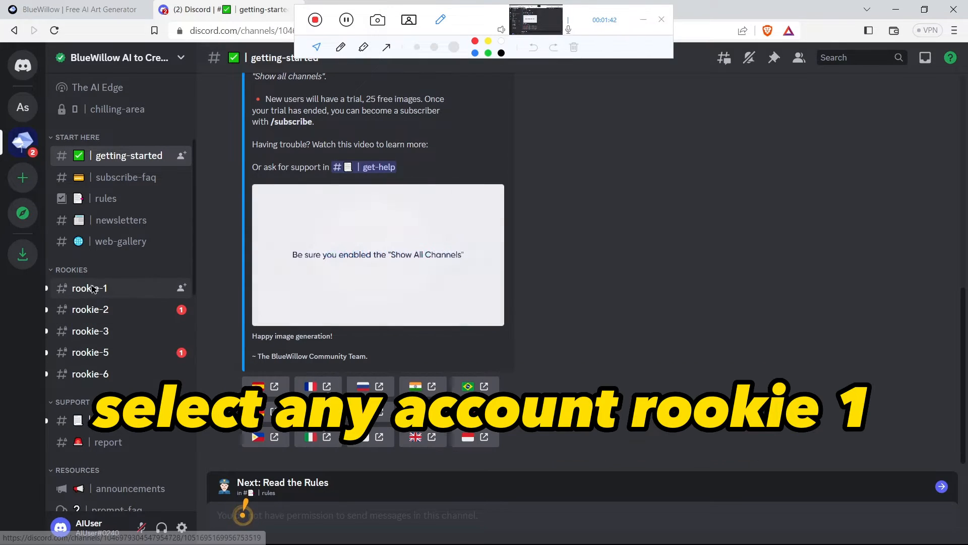
# - Open the rookie-1 channel and scroll through the community's generated art
pyautogui.click(89, 288)
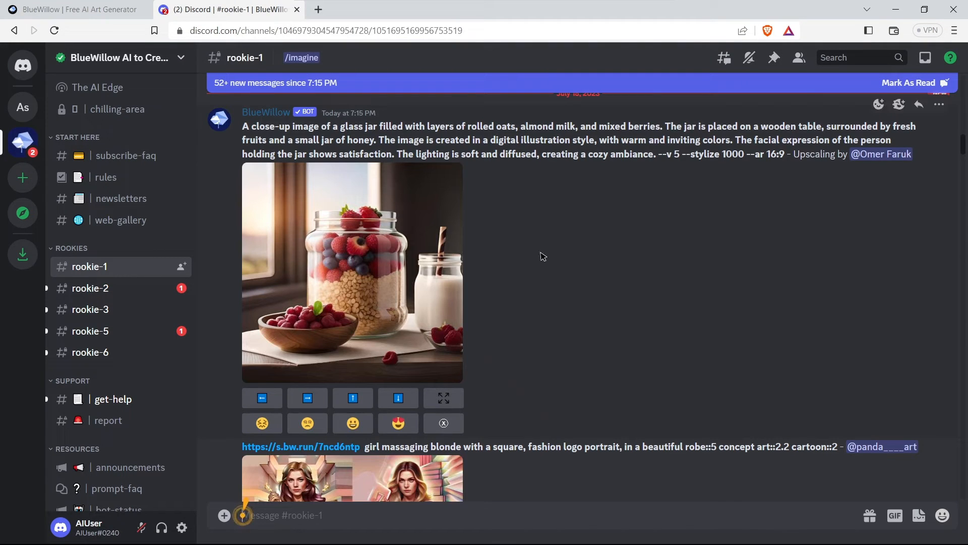
pyautogui.scroll(-3)
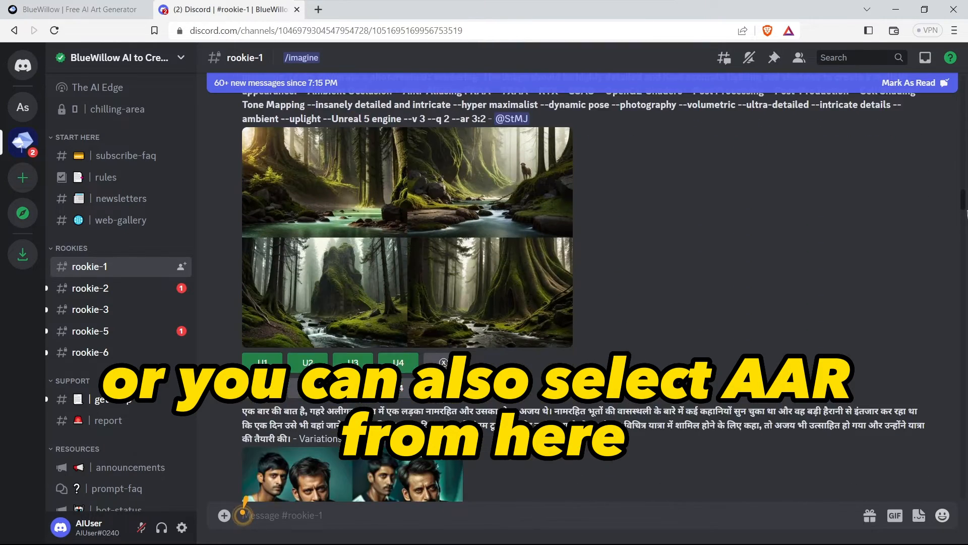
pyautogui.scroll(-3)
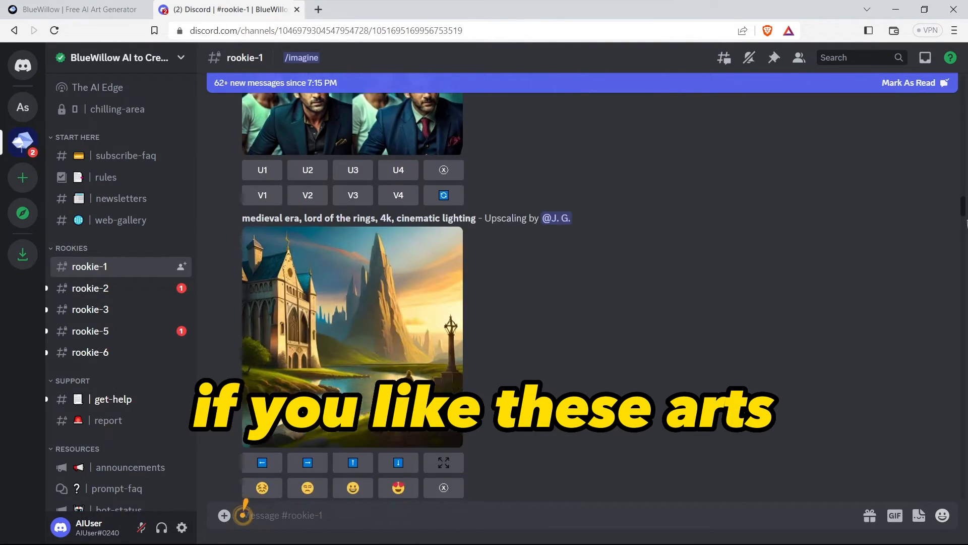
pyautogui.scroll(-3)
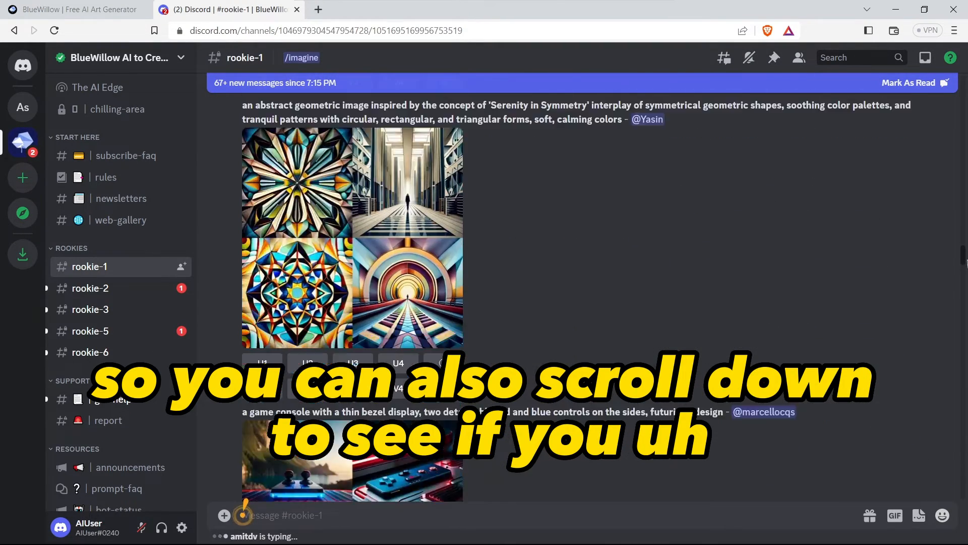
pyautogui.scroll(-3)
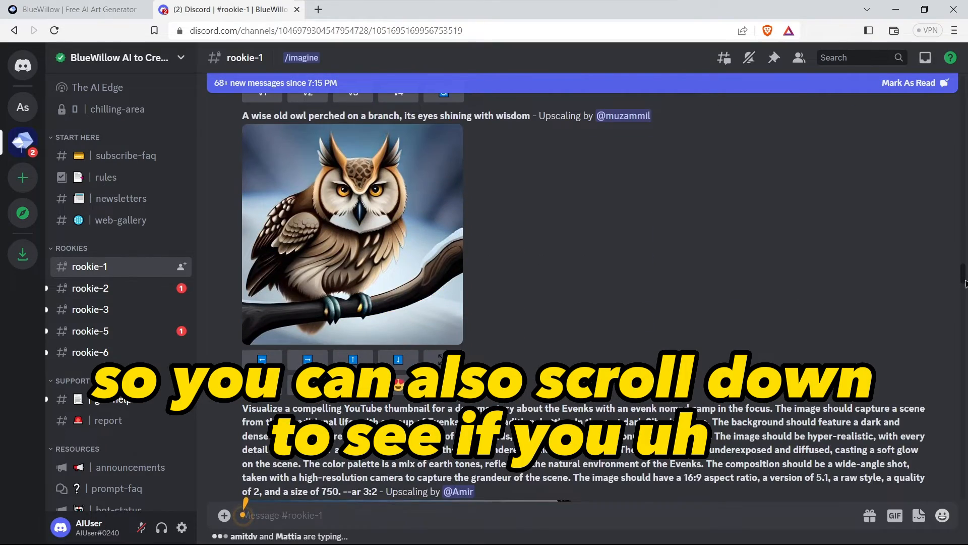
pyautogui.scroll(-3)
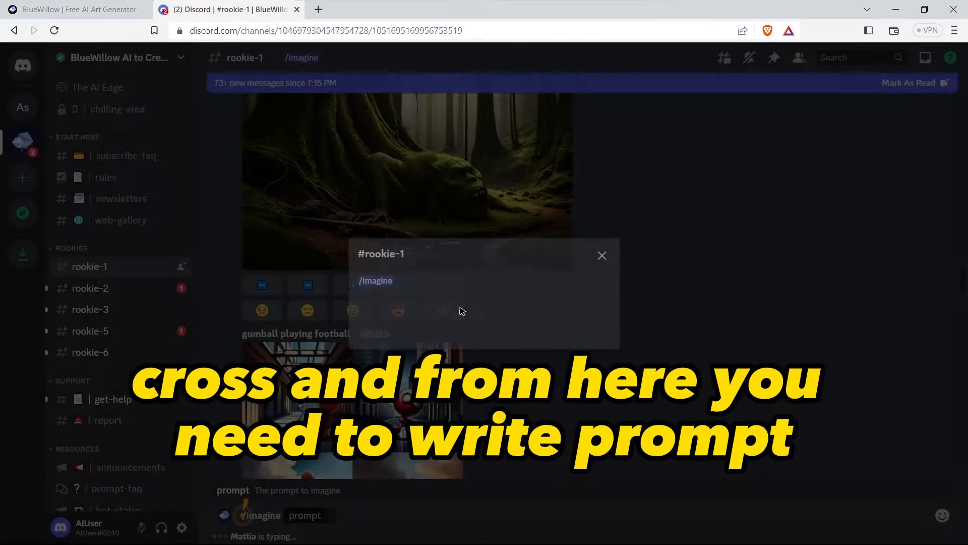
# - Dismiss the popup and submit the /imagine prompt 'kid in beautiful jungle of mushrooms'
pyautogui.click(601, 255)
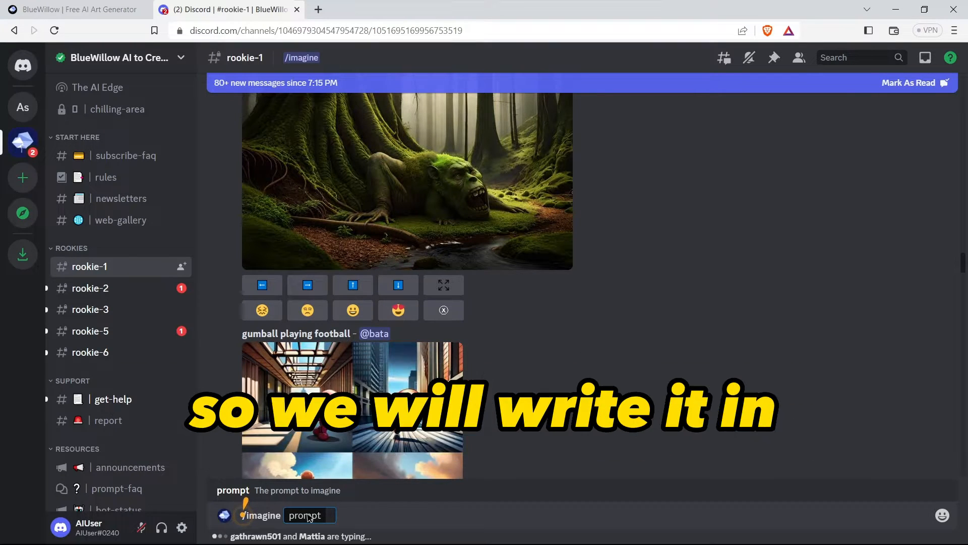
pyautogui.write('kid')
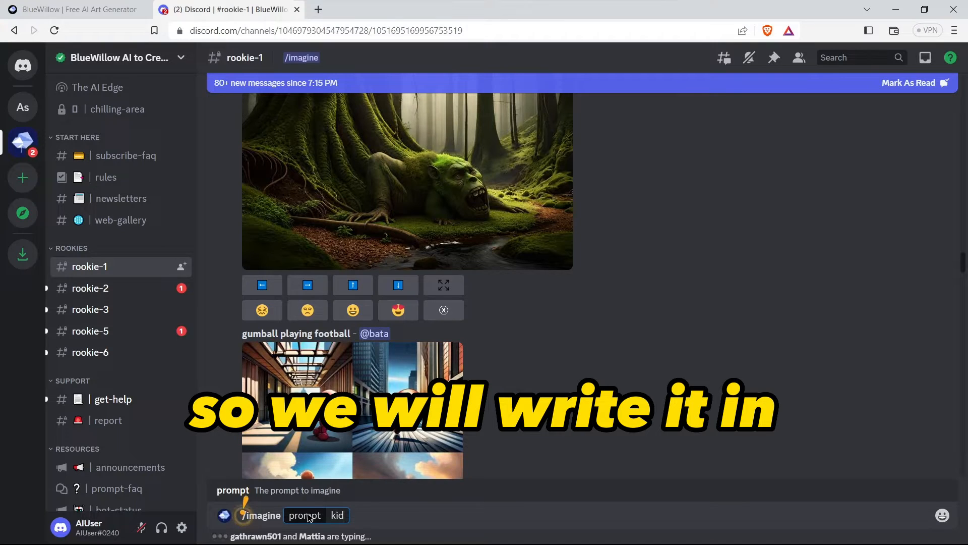
pyautogui.write('in beautiful')
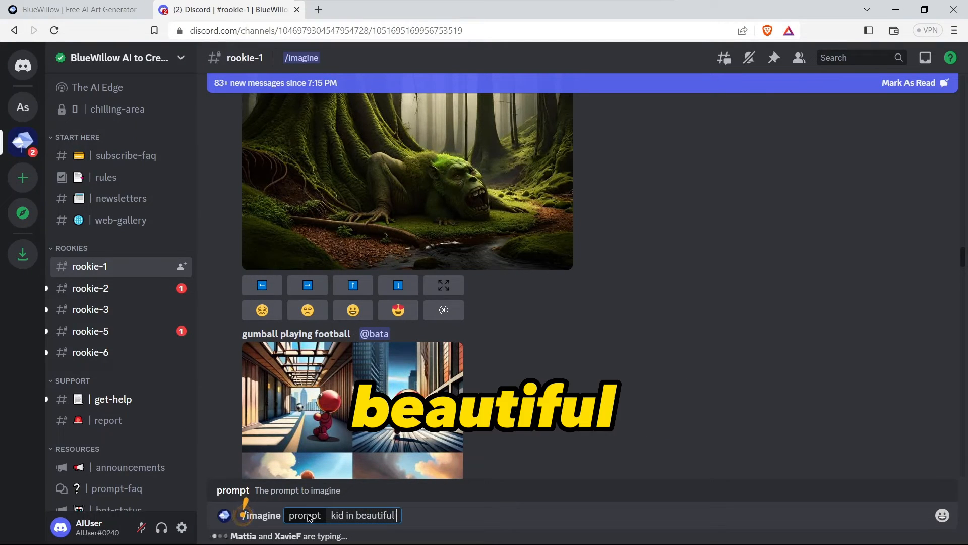
pyautogui.write('jungle of mush')
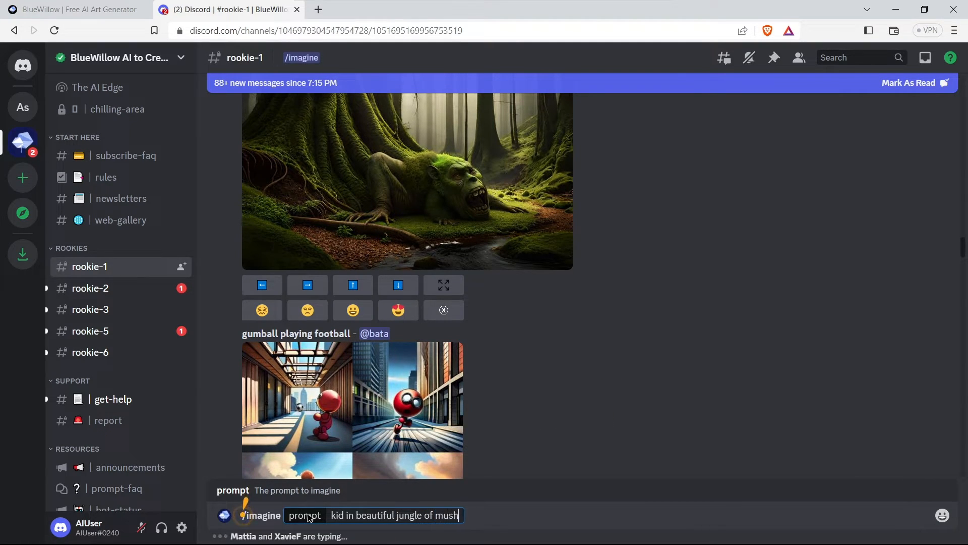
pyautogui.write('rooms')
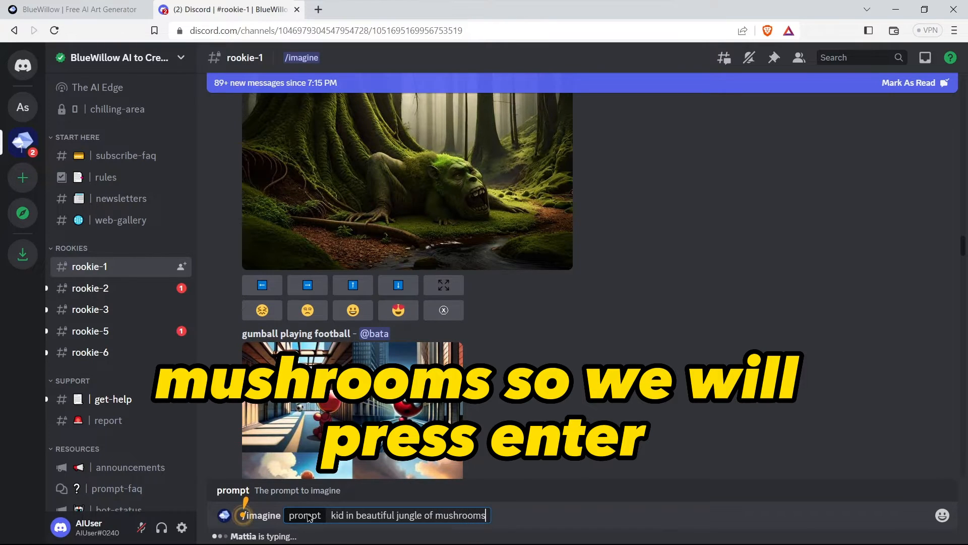
pyautogui.press('enter')
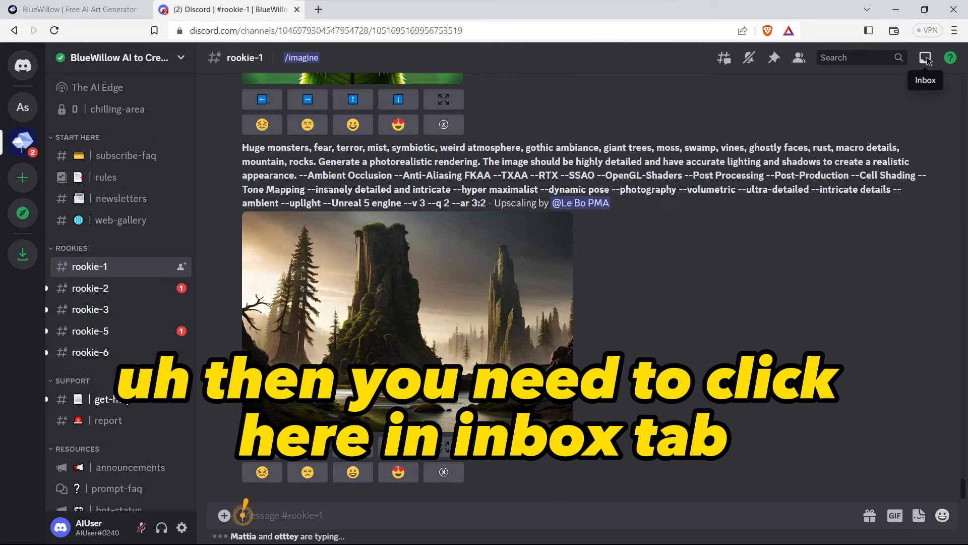
# - Find the mushroom-jungle result under Inbox Mentions and jump to it in rookie-1
pyautogui.click(926, 57)
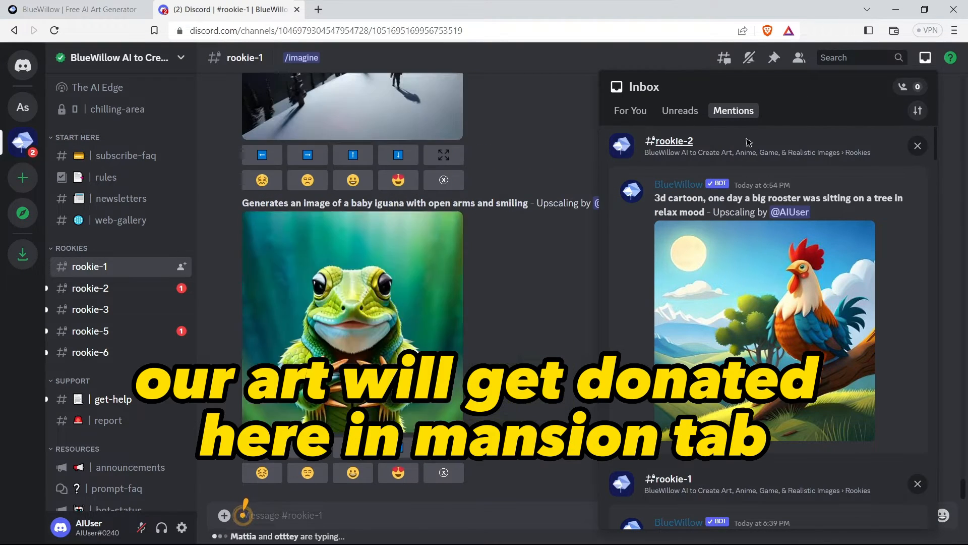
pyautogui.scroll(-3)
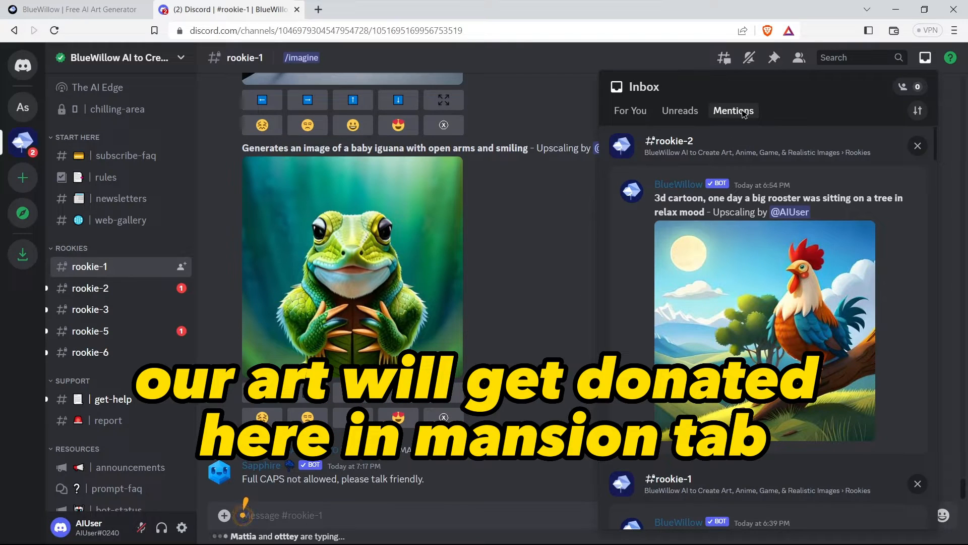
pyautogui.scroll(-3)
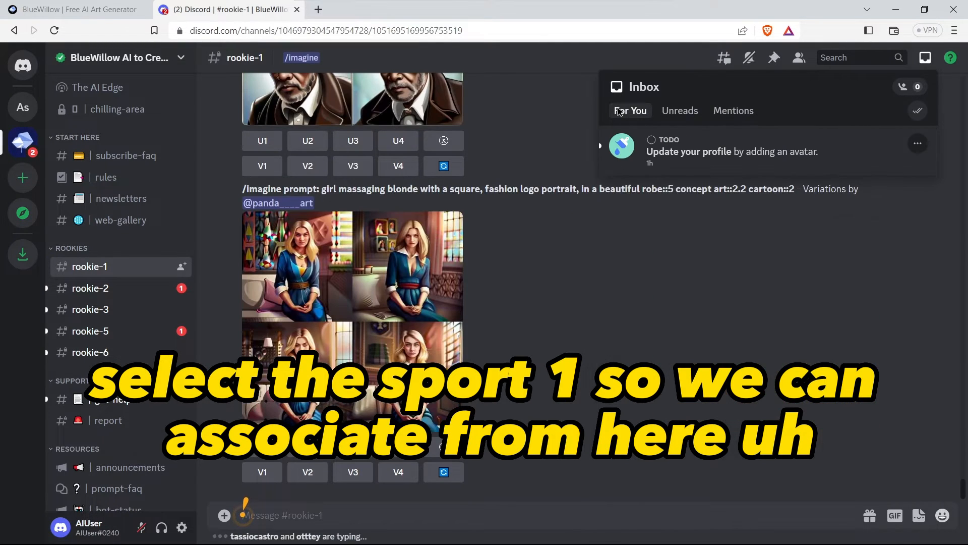
pyautogui.click(680, 111)
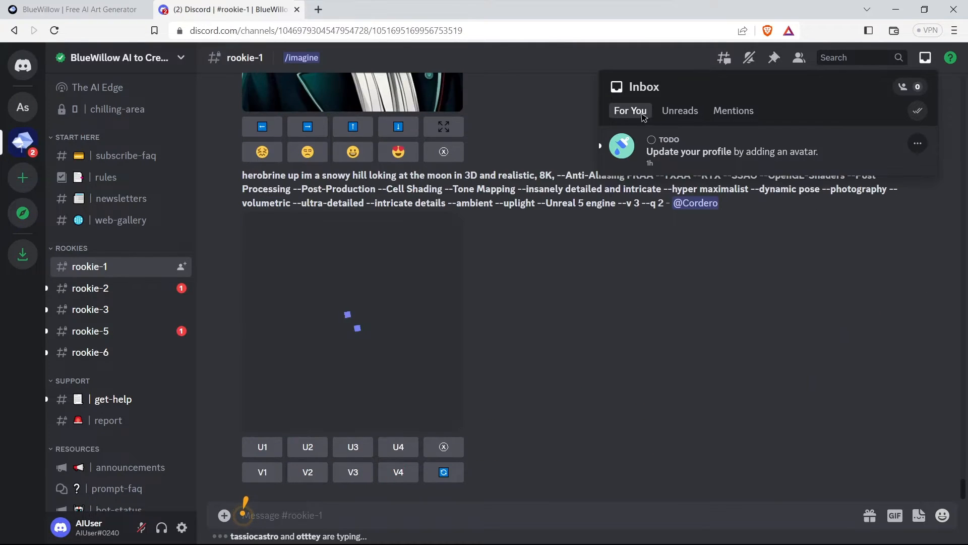
pyautogui.click(733, 111)
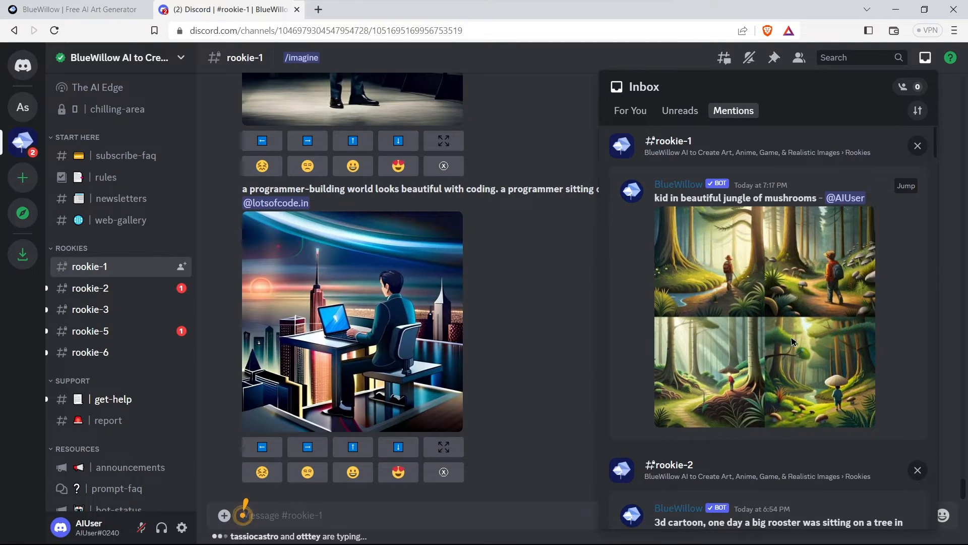
pyautogui.click(764, 266)
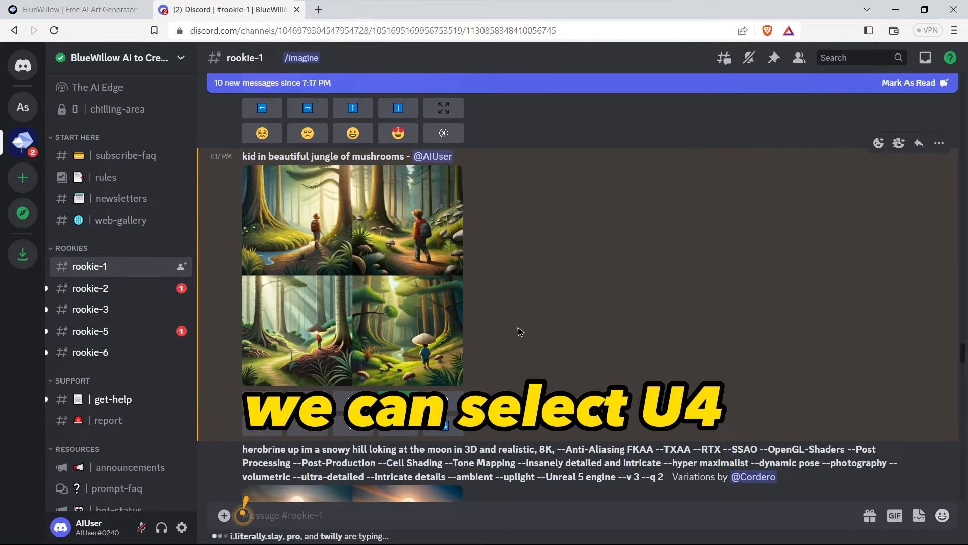
# - Upscale the fourth mushroom-jungle image and open the upscaled result in a new tab
pyautogui.click(398, 400)
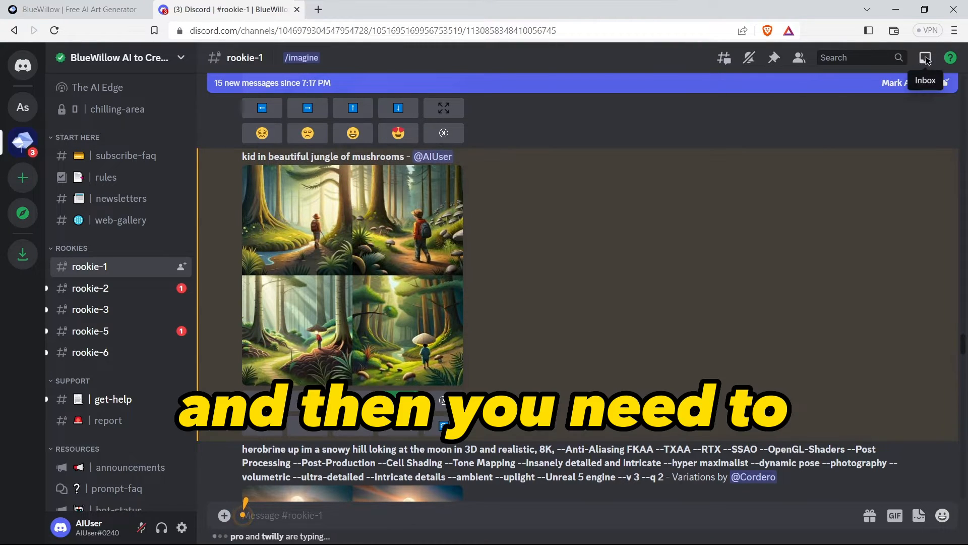
pyautogui.click(925, 58)
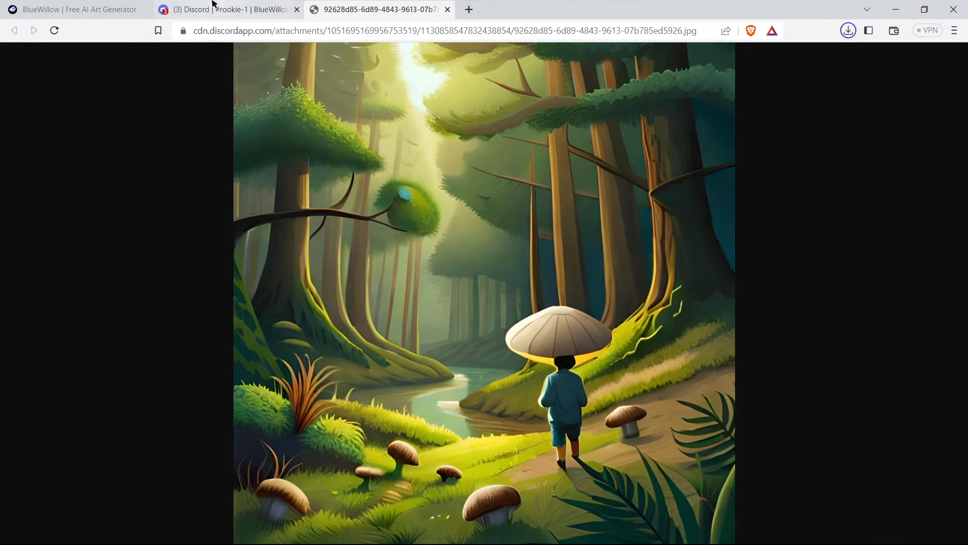
pyautogui.click(223, 8)
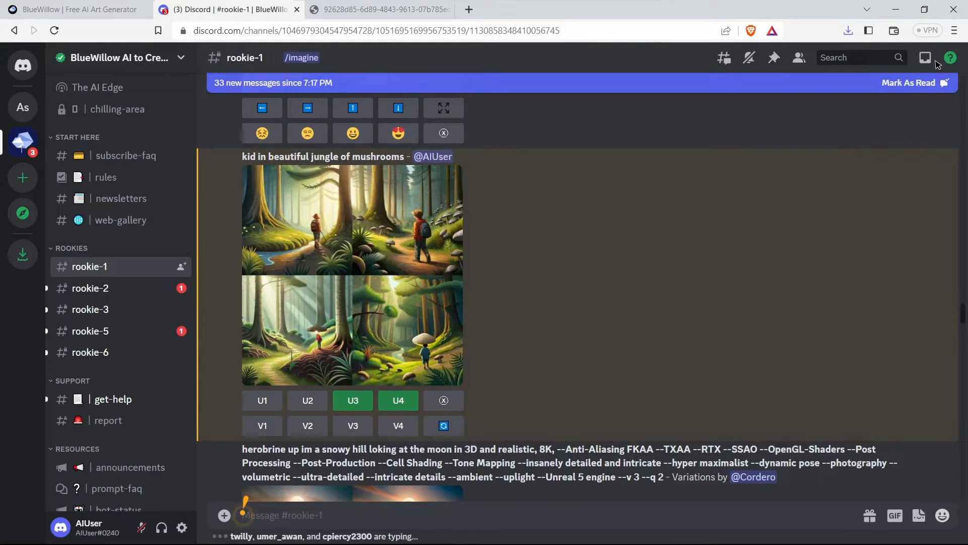
pyautogui.click(924, 58)
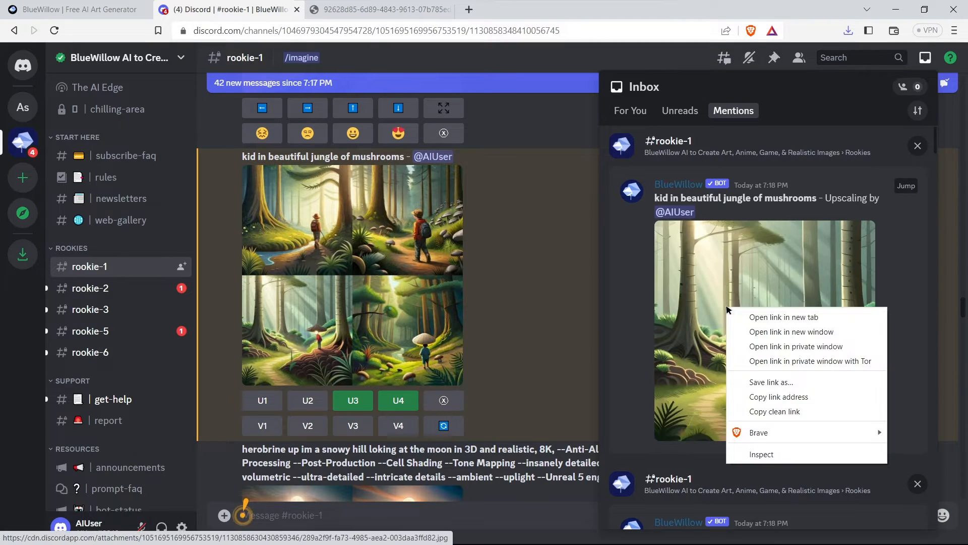
pyautogui.click(783, 317)
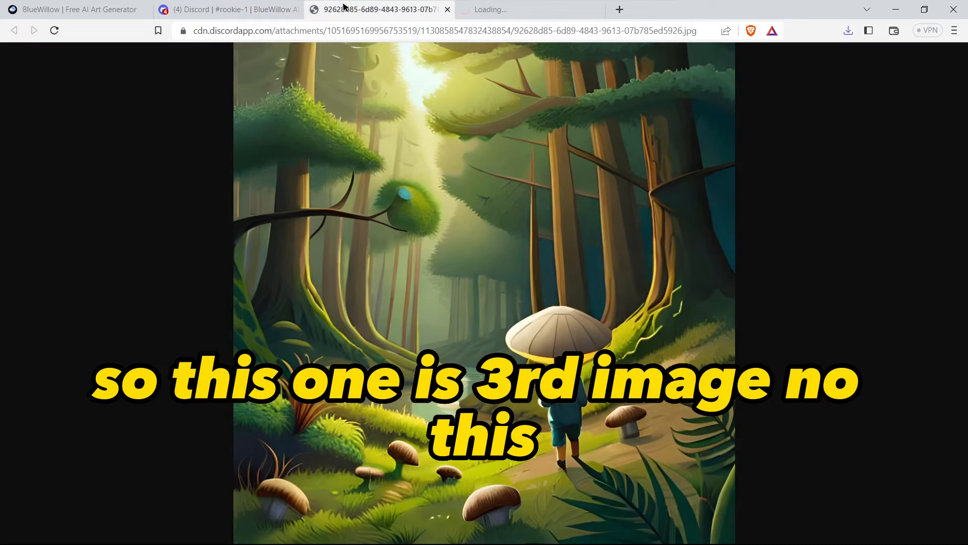
# - Open the upscaled boy image full-size in a new tab and load ChatGPT
pyautogui.rightClick(371, 76)
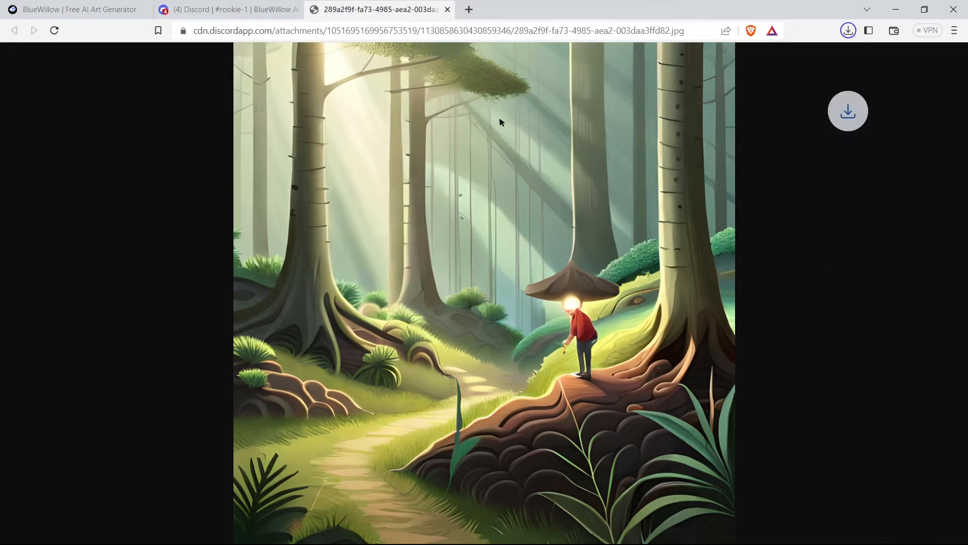
pyautogui.click(228, 10)
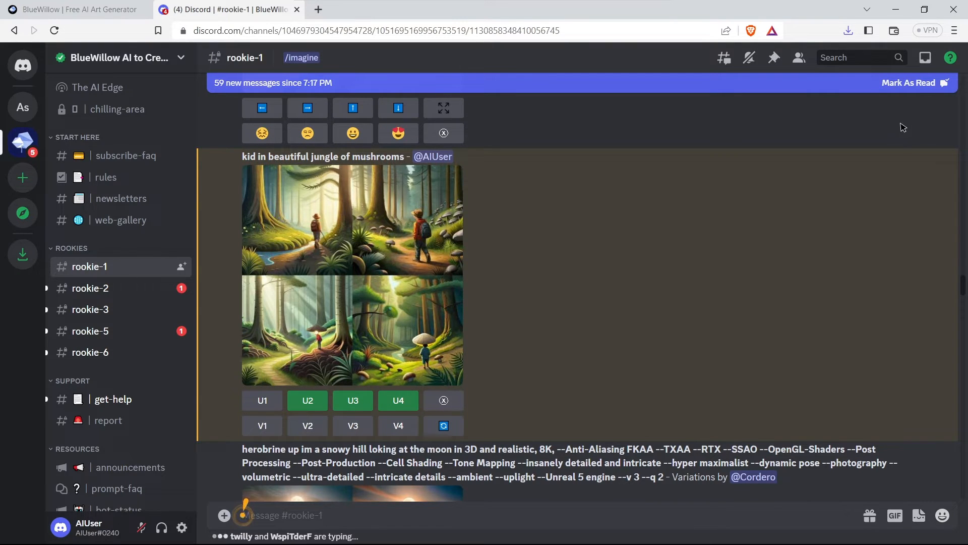
pyautogui.moveTo(926, 57)
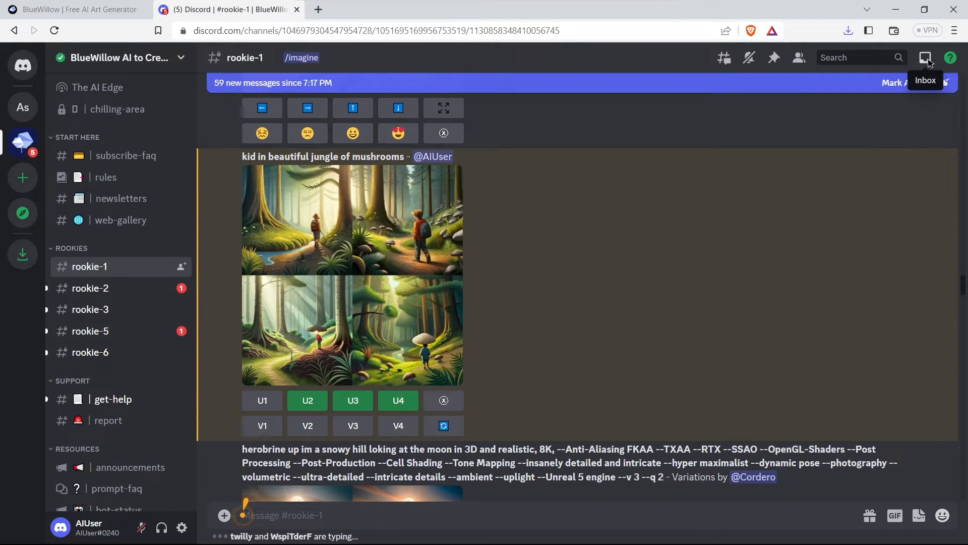
pyautogui.click(925, 58)
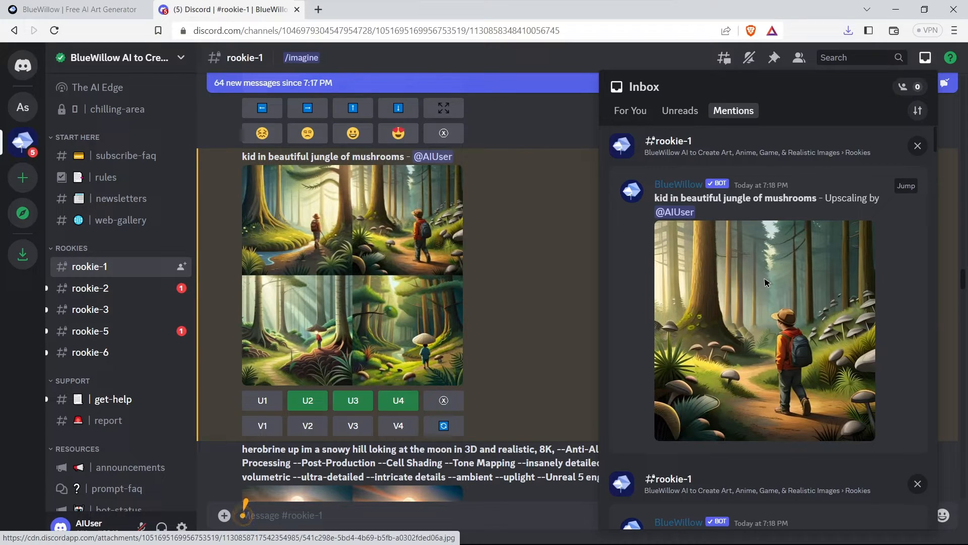
pyautogui.rightClick(764, 283)
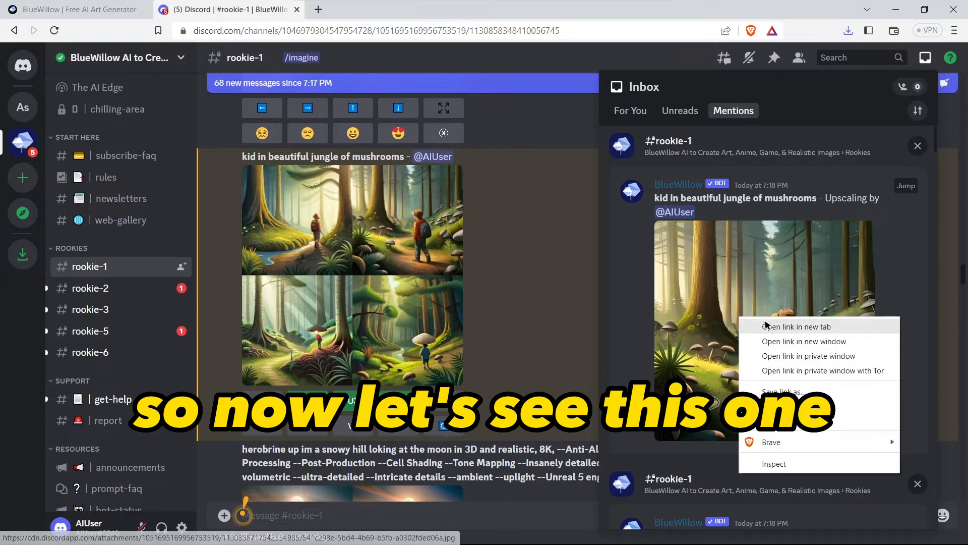
pyautogui.click(798, 327)
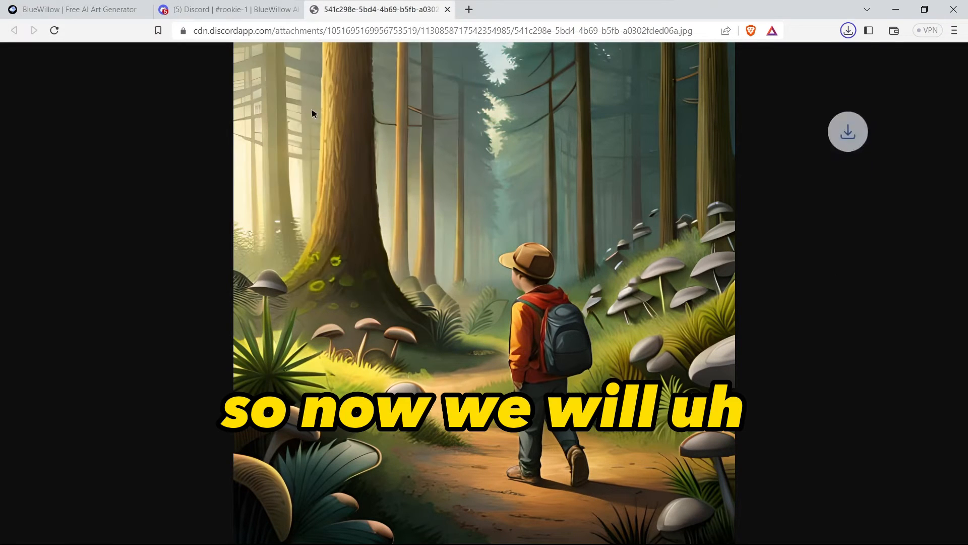
pyautogui.click(432, 30)
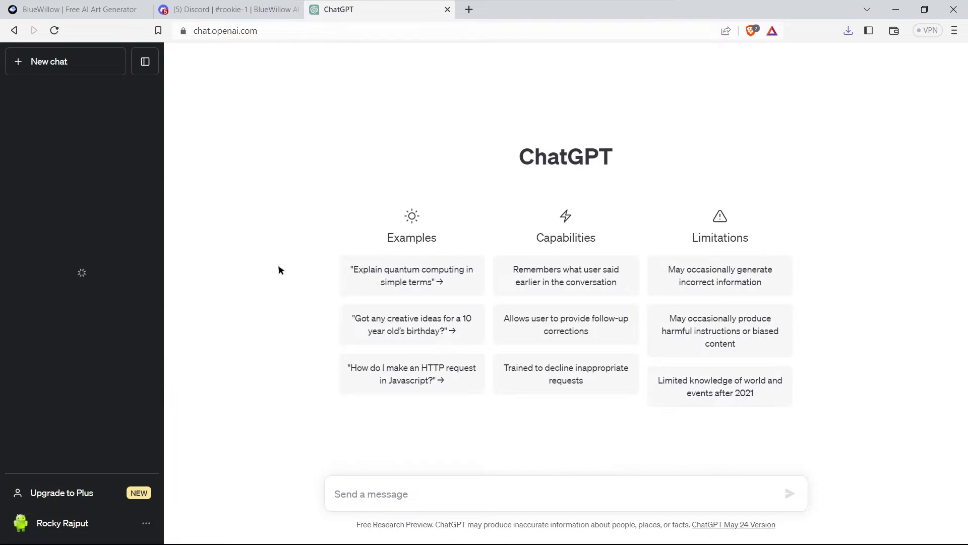
# - Ask ChatGPT for a 100-word kids story and take its opening to TTSMaker
pyautogui.write('kids')
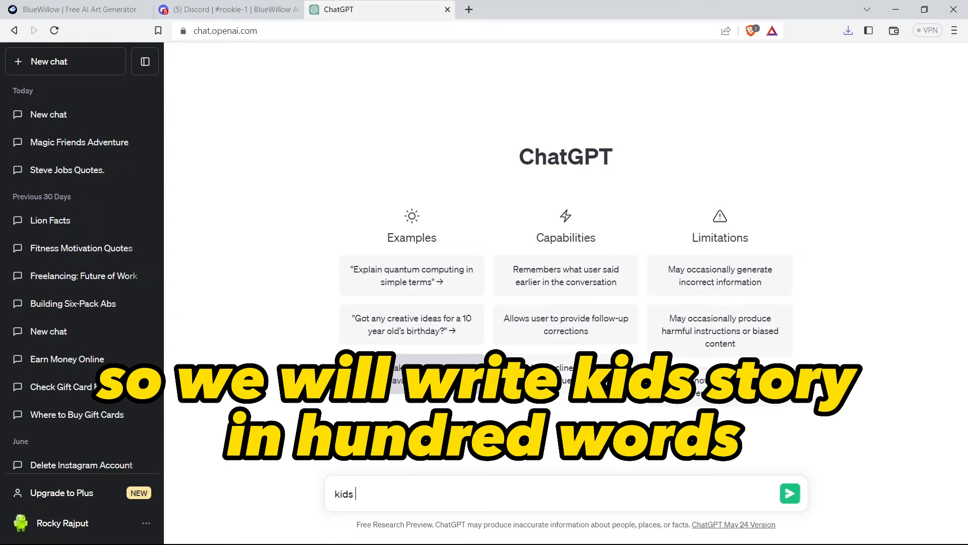
pyautogui.write('story in 100')
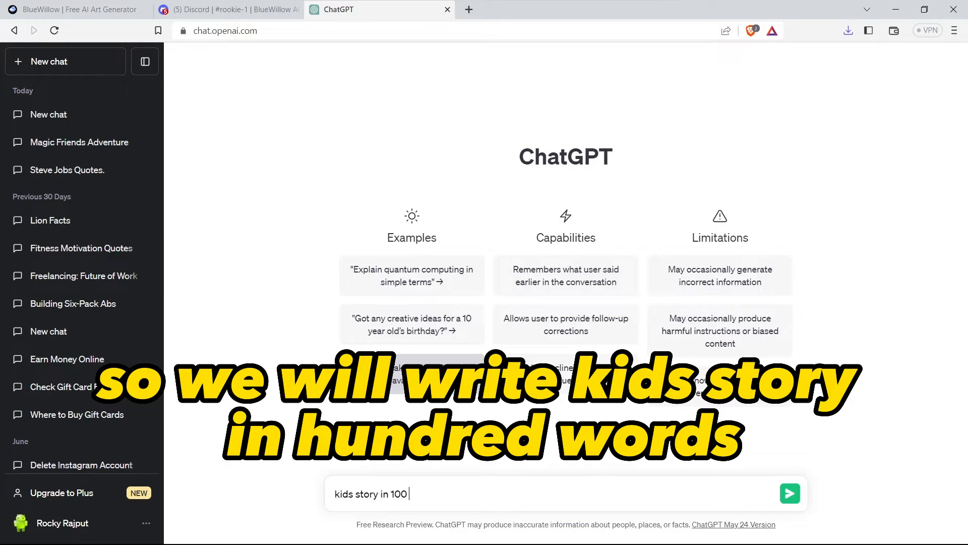
pyautogui.click(789, 493)
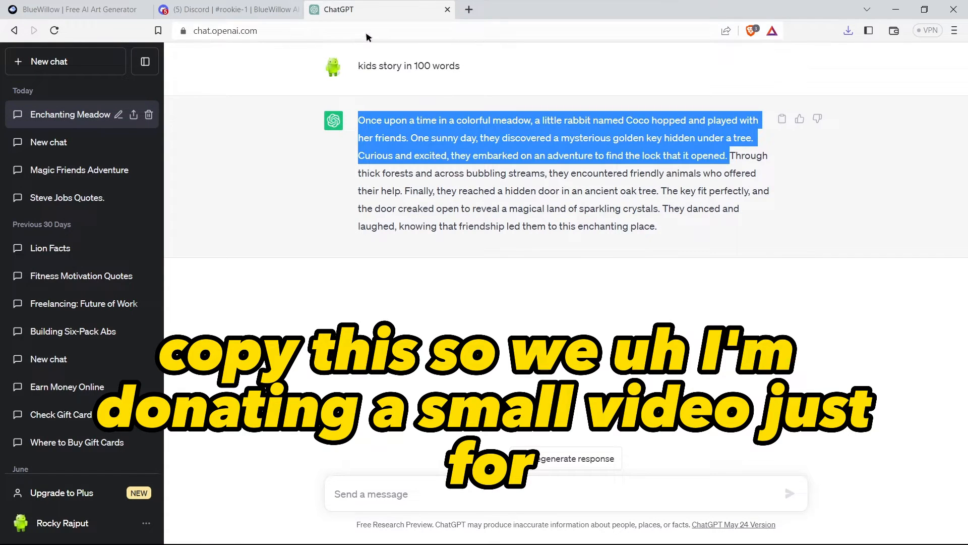
pyautogui.click(225, 30)
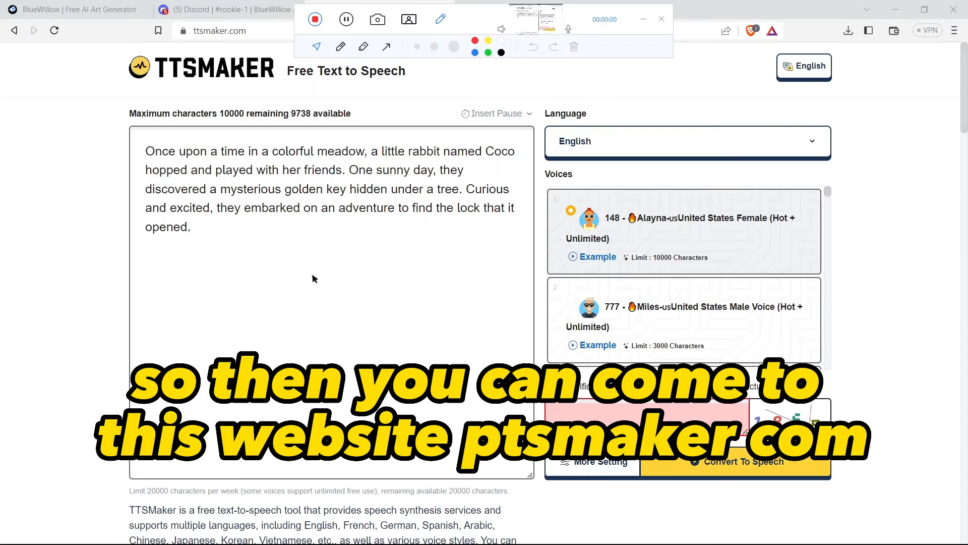
# - Enter verification code 1865 and convert the Coco story into a 16-second voice file
pyautogui.click(661, 19)
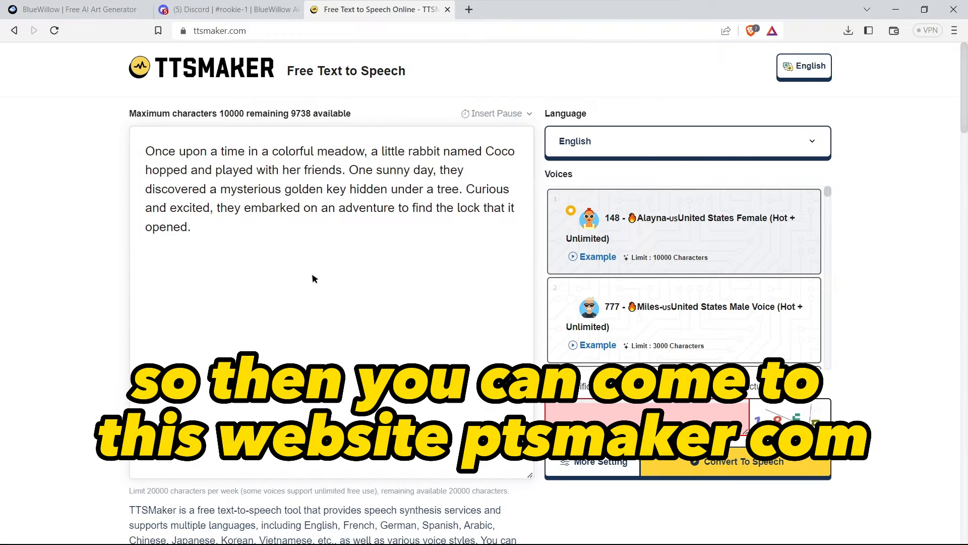
pyautogui.moveTo(401, 336)
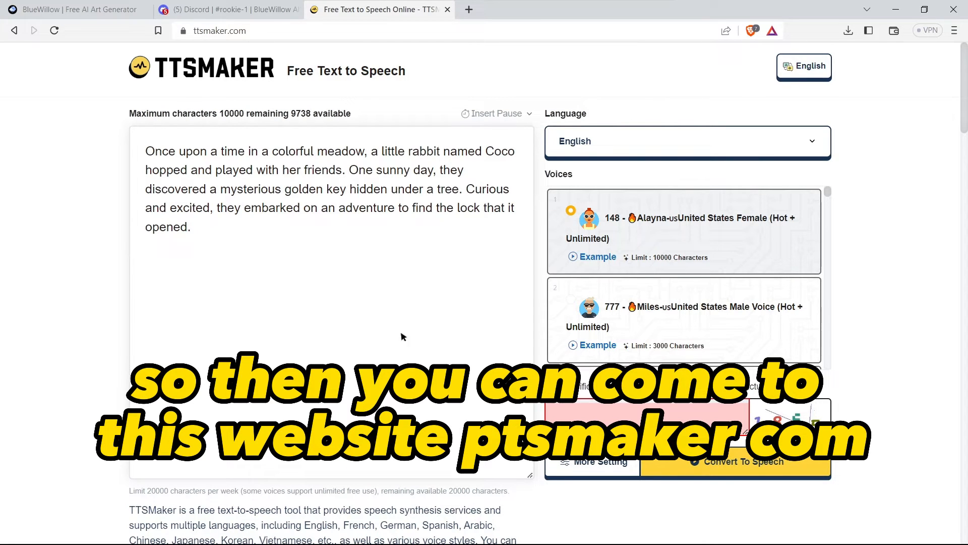
pyautogui.tripleClick(309, 188)
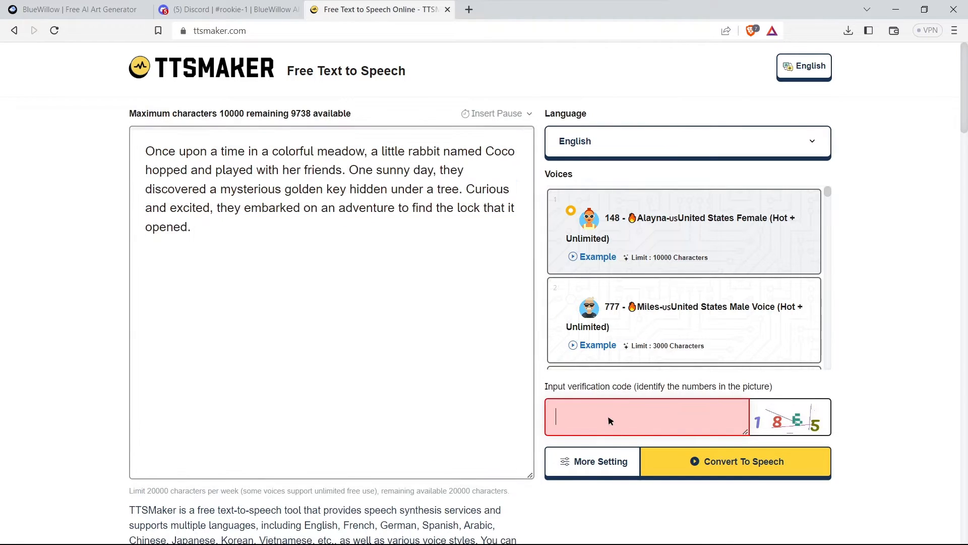
pyautogui.write('18')
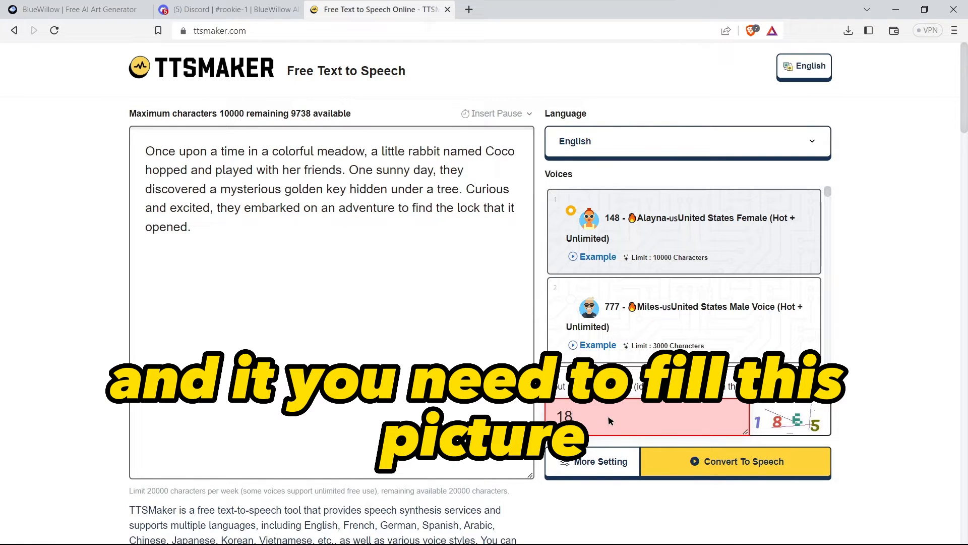
pyautogui.write('65')
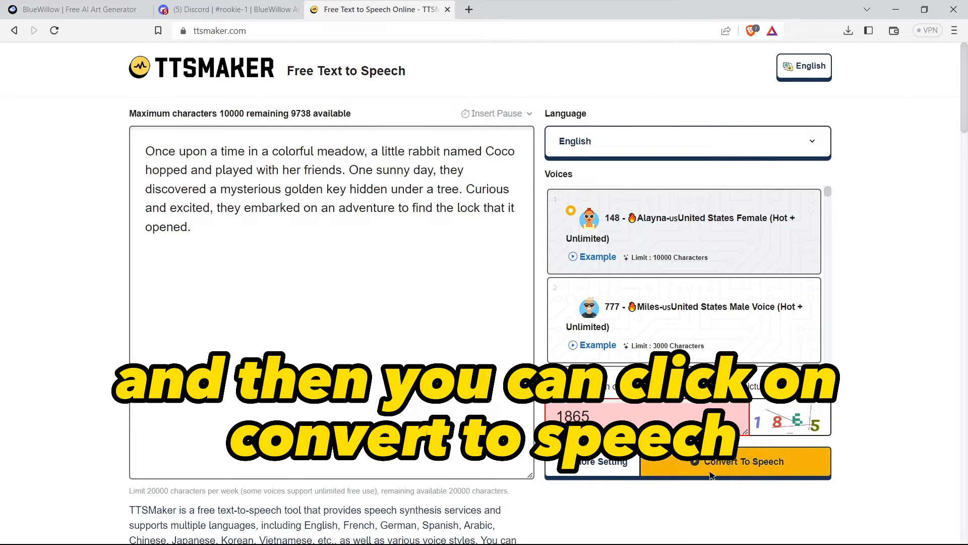
pyautogui.click(735, 462)
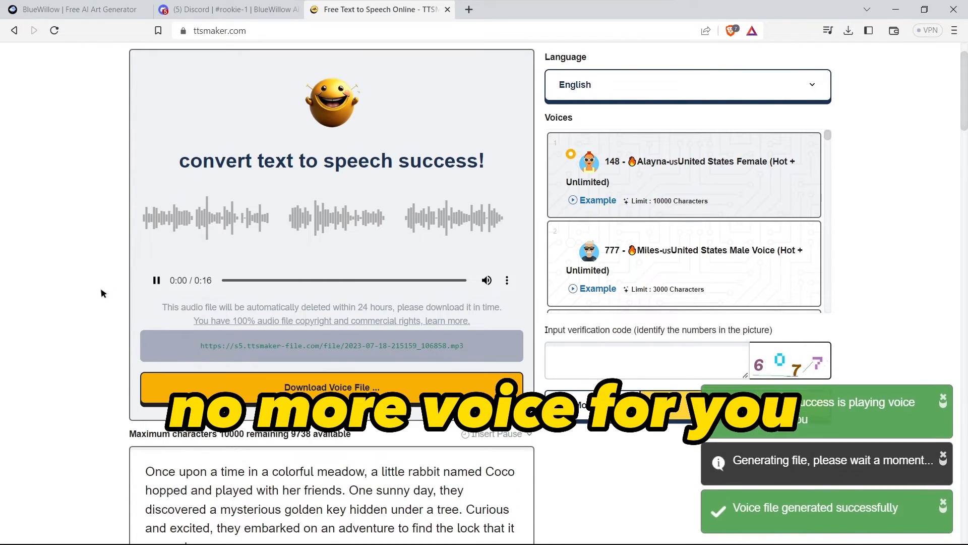
pyautogui.click(331, 387)
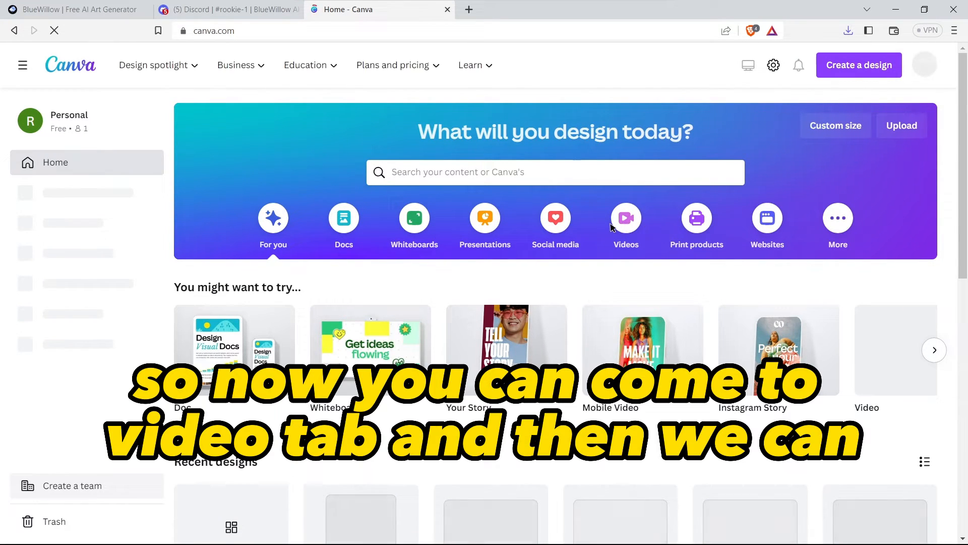
# - Show the Videos category on Canva's home page to list video design types
pyautogui.click(625, 222)
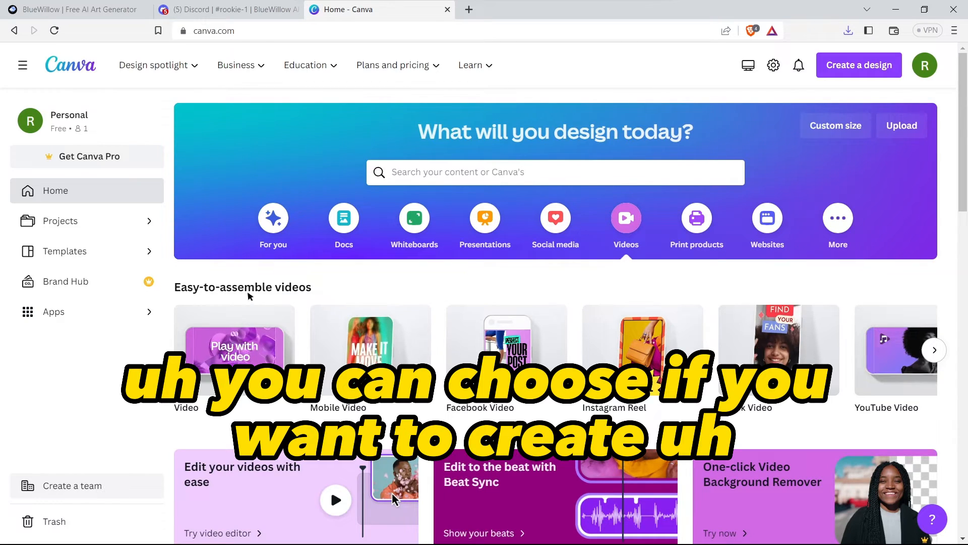
pyautogui.moveTo(234, 350)
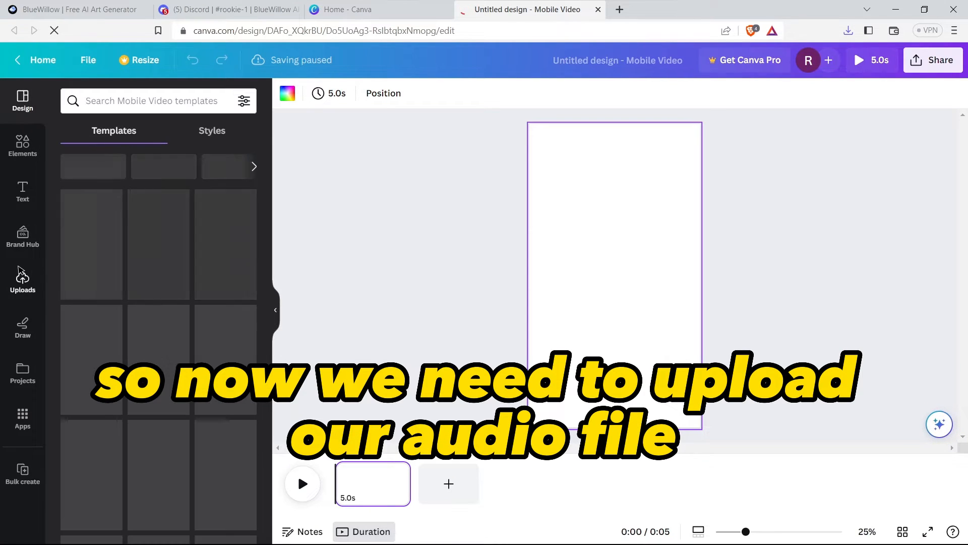
# - Upload the TTSMaker narration audio and the mushroom-forest images from Downloads
pyautogui.click(23, 280)
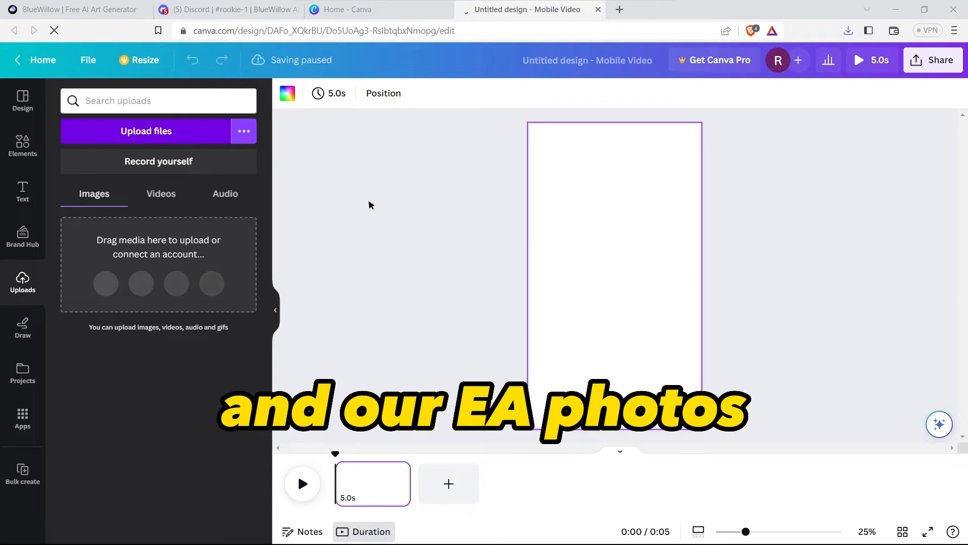
pyautogui.click(145, 131)
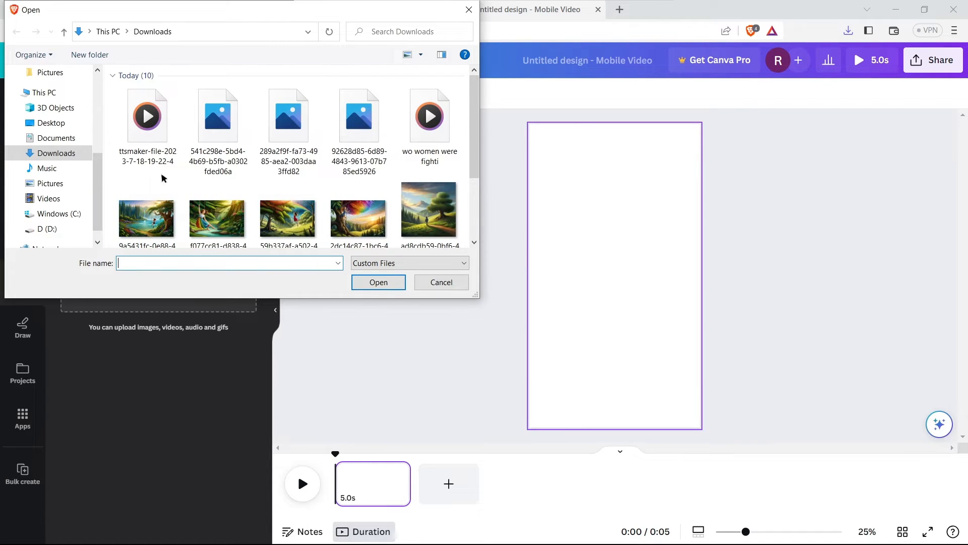
pyautogui.click(358, 115)
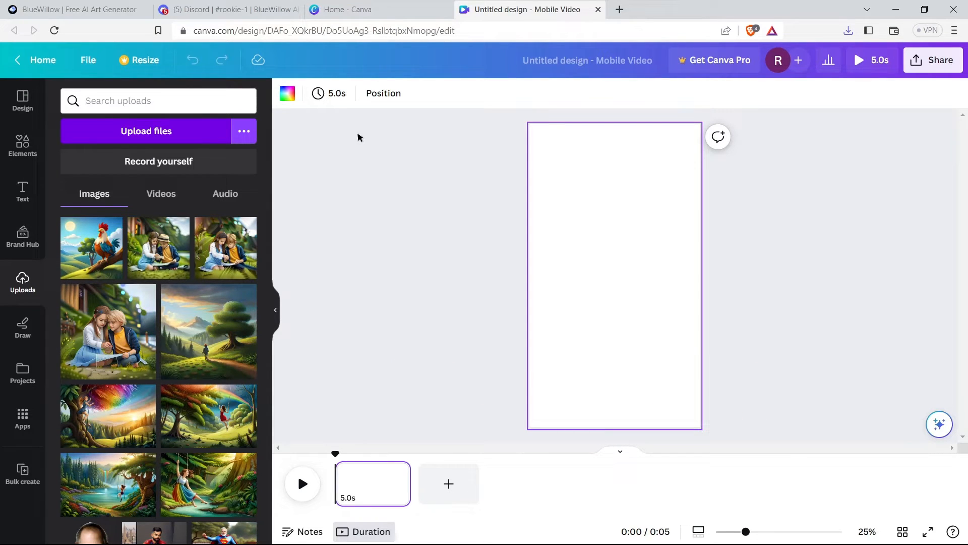
pyautogui.moveTo(293, 158)
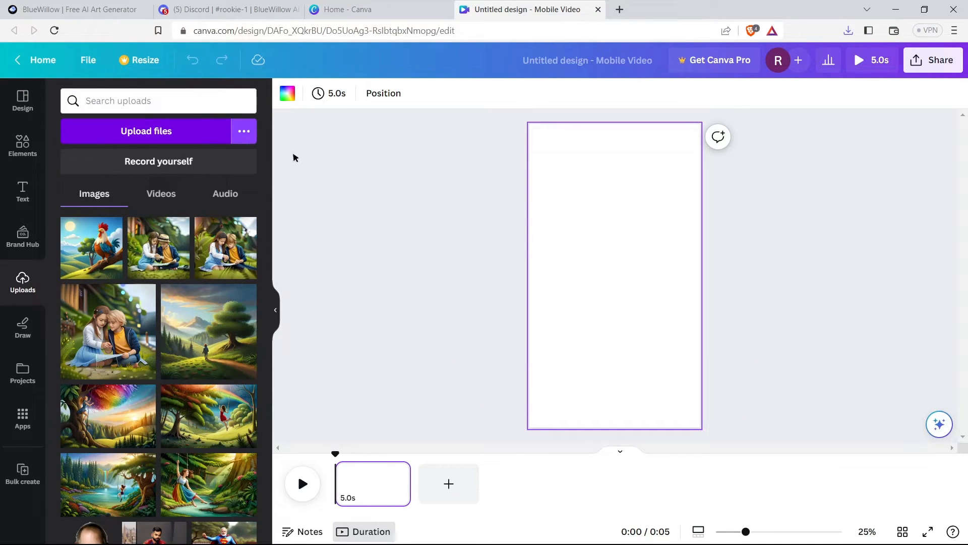
pyautogui.moveTo(127, 119)
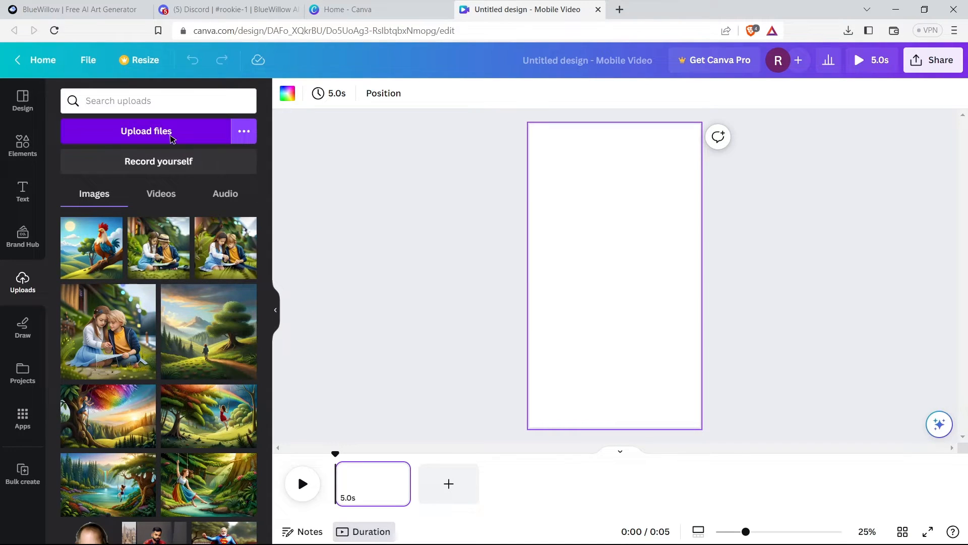
pyautogui.click(146, 131)
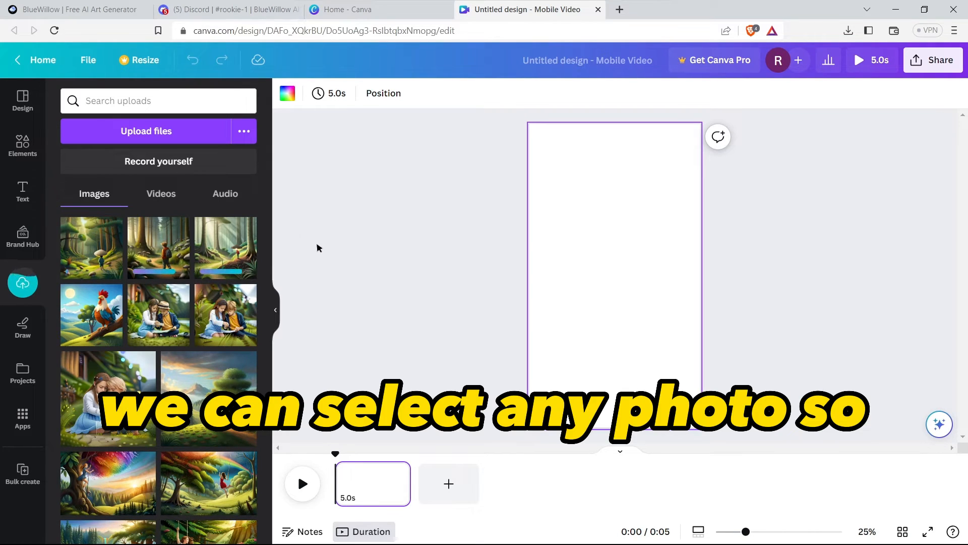
# - Place a forest image on each page and return to the first page
pyautogui.click(91, 247)
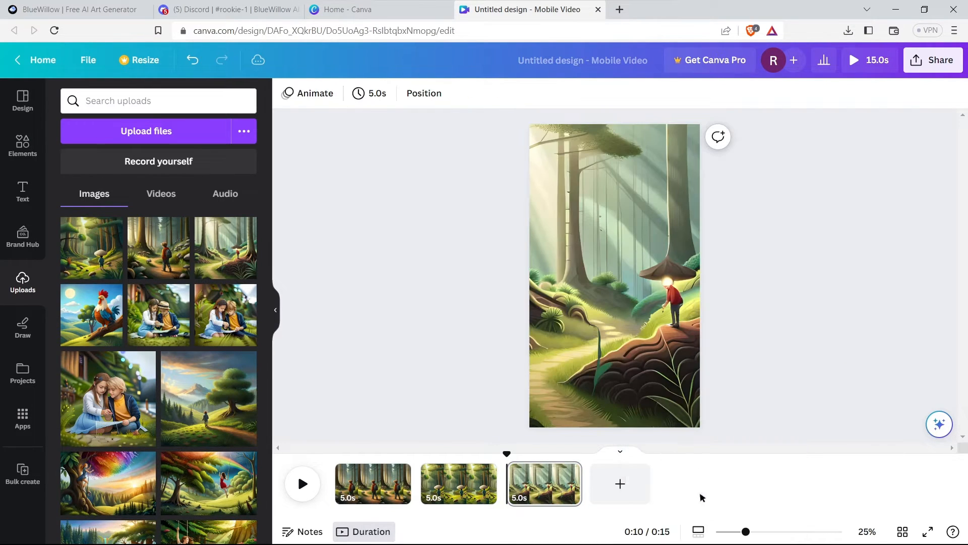
pyautogui.click(372, 483)
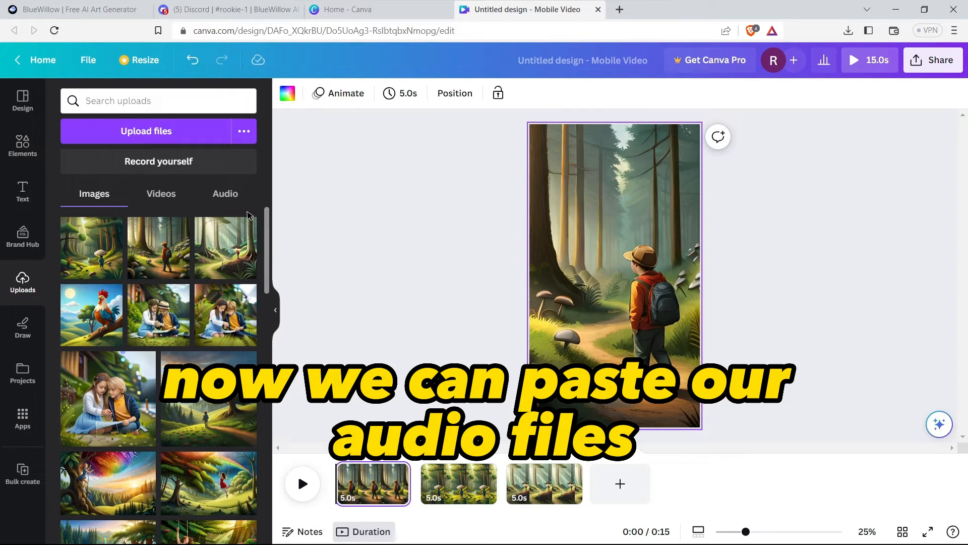
# - Add the TTSMaker narration mp3 from Uploads under the pages and play it back
pyautogui.click(225, 193)
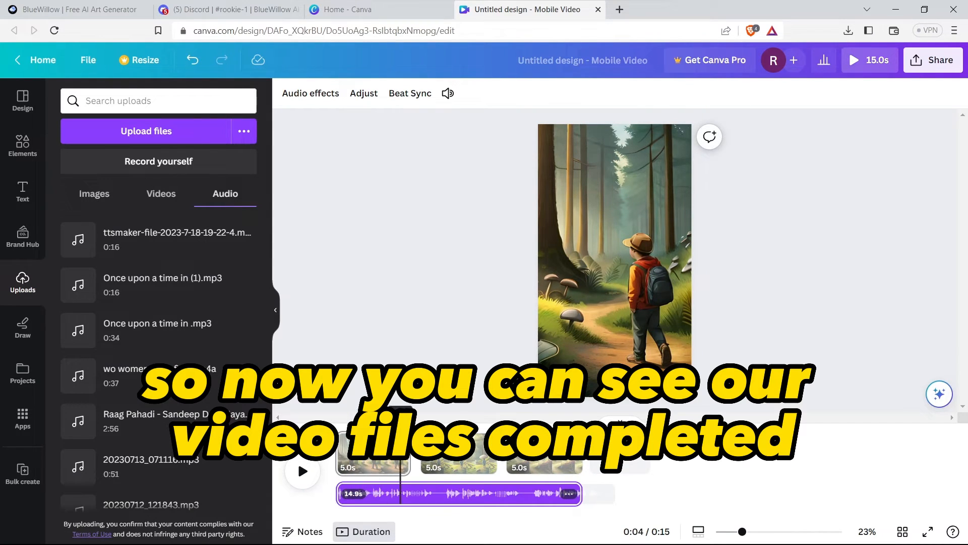
pyautogui.click(303, 470)
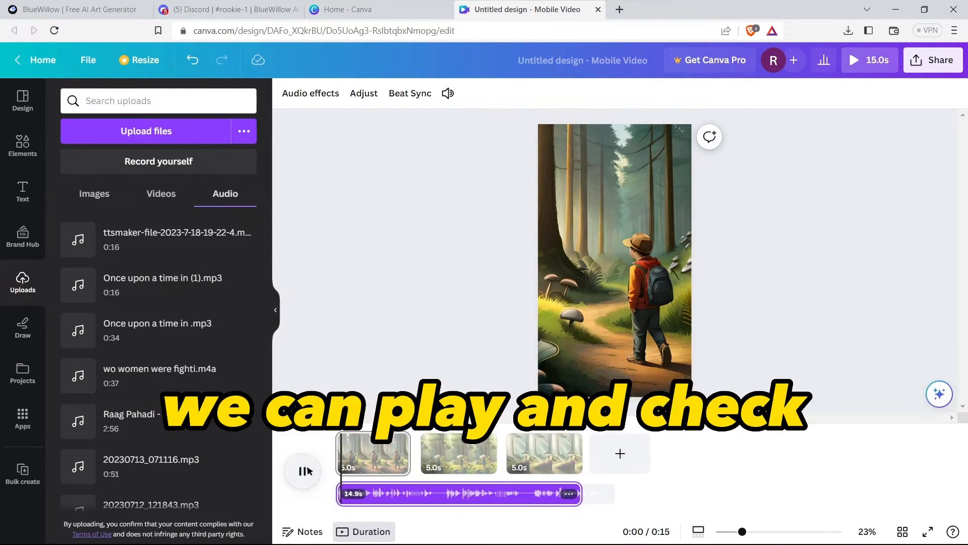
pyautogui.click(302, 470)
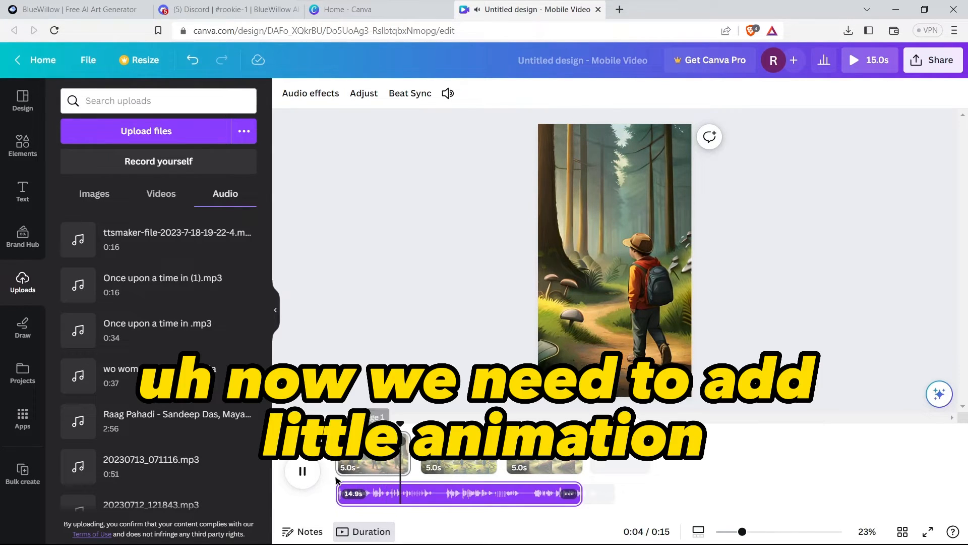
# - Give the first page a Breathe animation and another page Photo Zoom, then preview
pyautogui.click(614, 253)
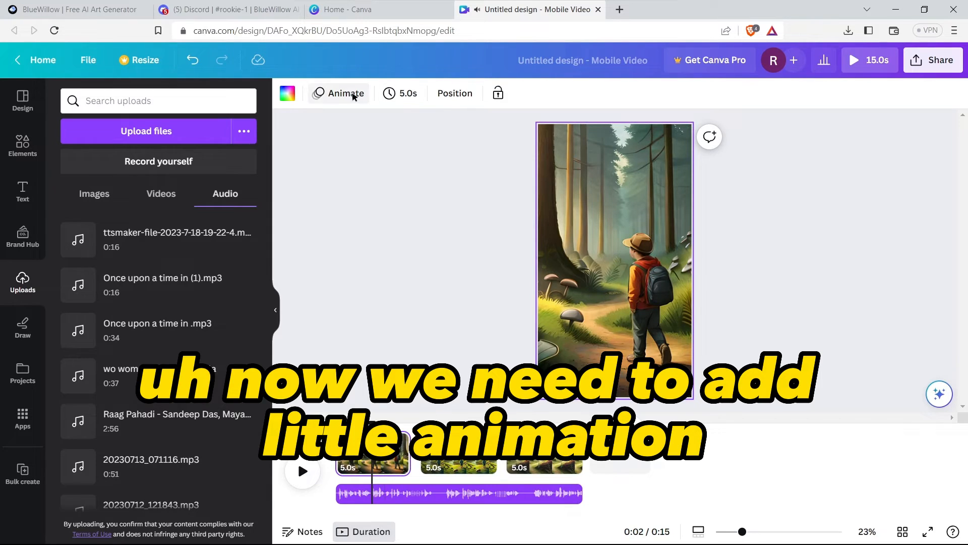
pyautogui.click(344, 93)
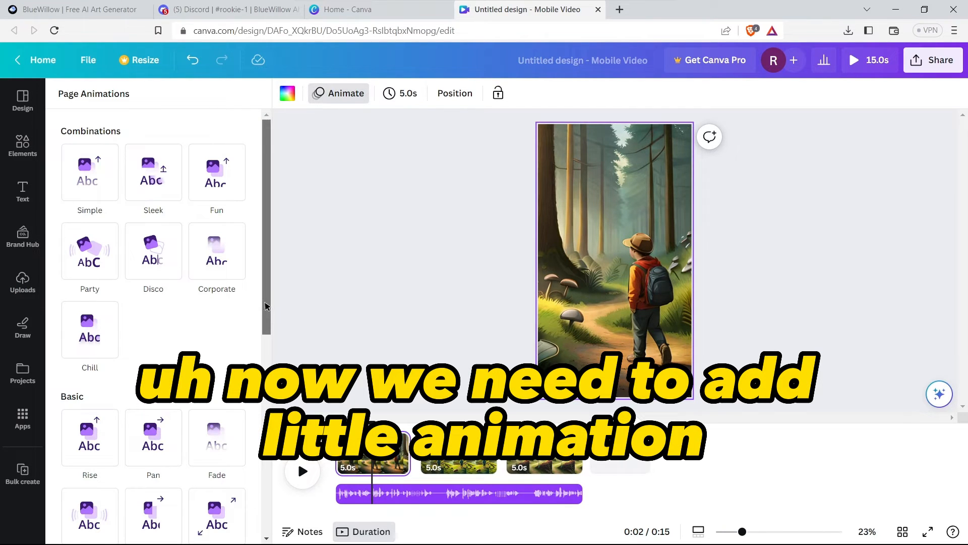
pyautogui.scroll(-3)
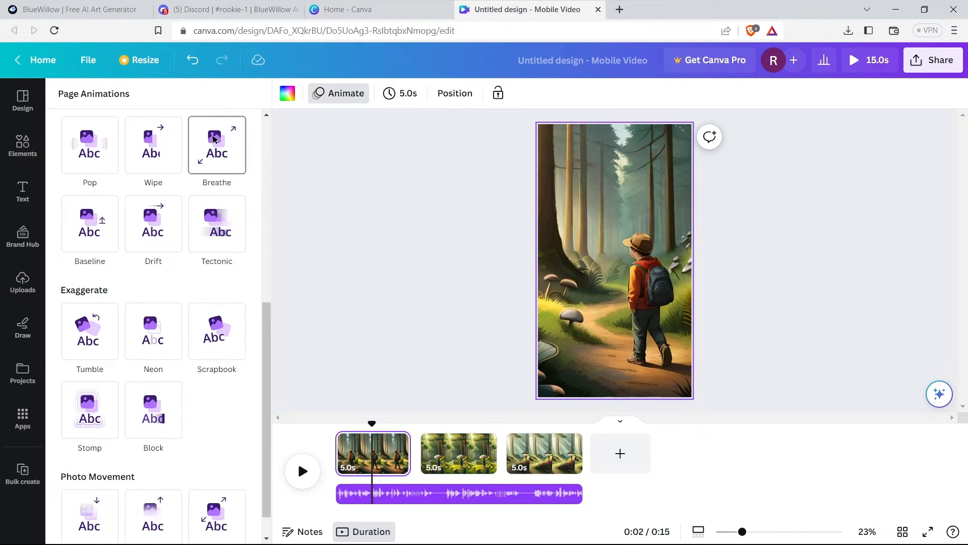
pyautogui.click(216, 145)
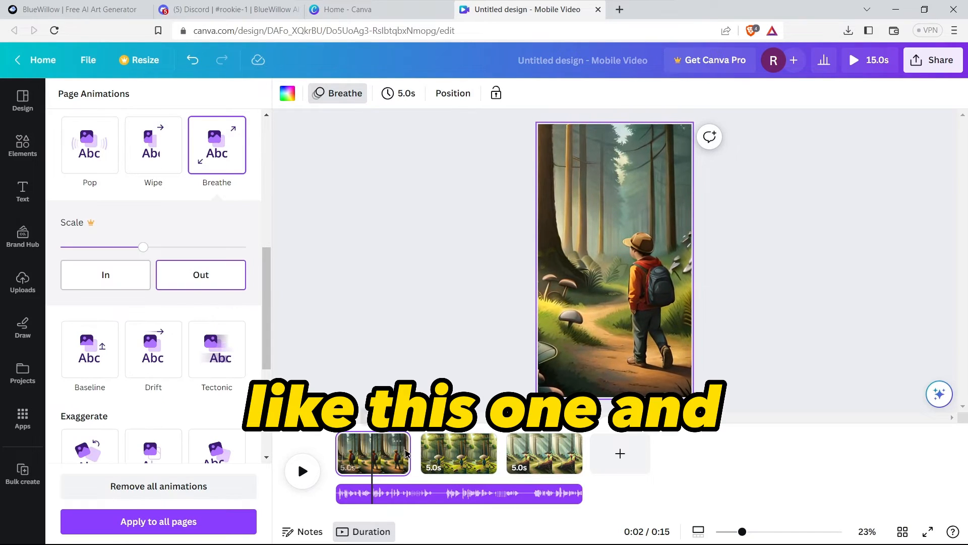
pyautogui.click(458, 453)
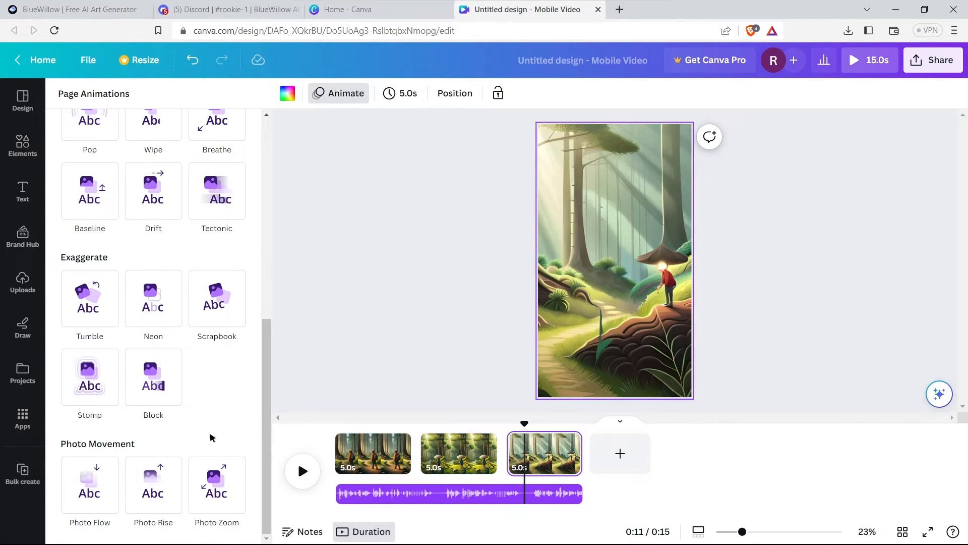
pyautogui.click(22, 283)
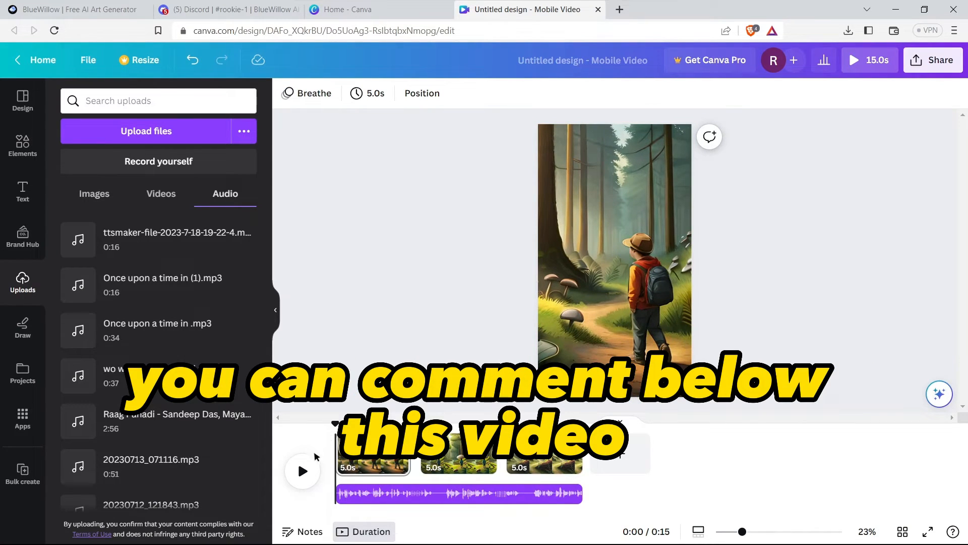
pyautogui.click(302, 470)
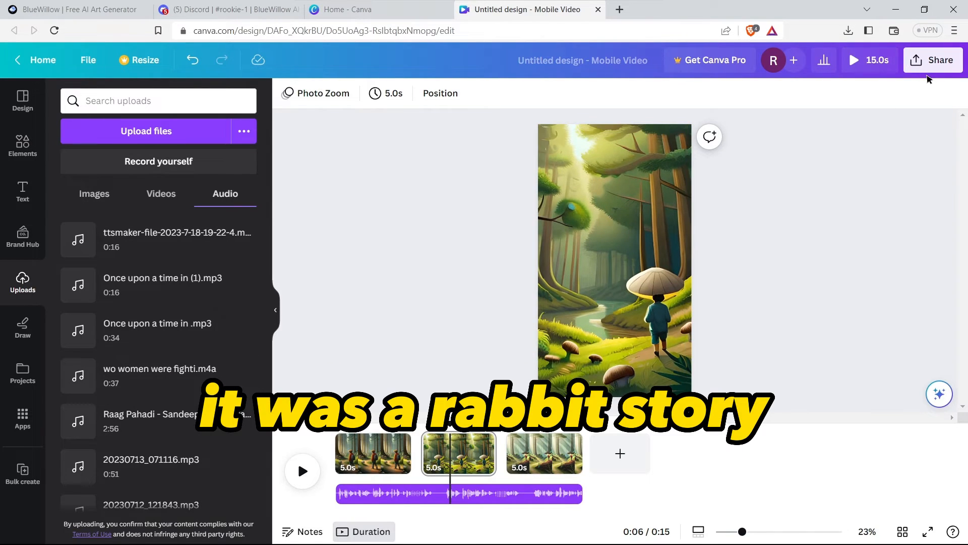
# - Download all three pages as an MP4 video via Share > Download
pyautogui.click(933, 60)
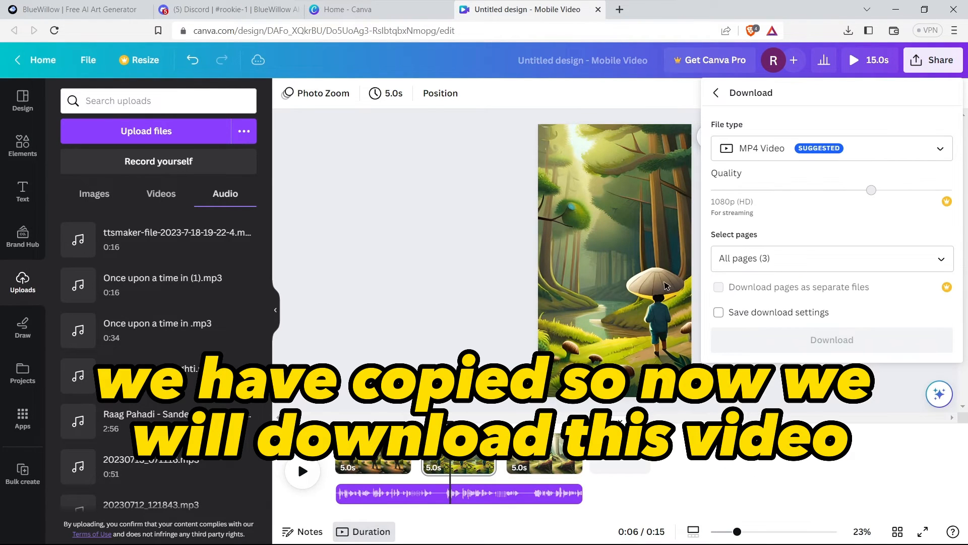
pyautogui.click(831, 339)
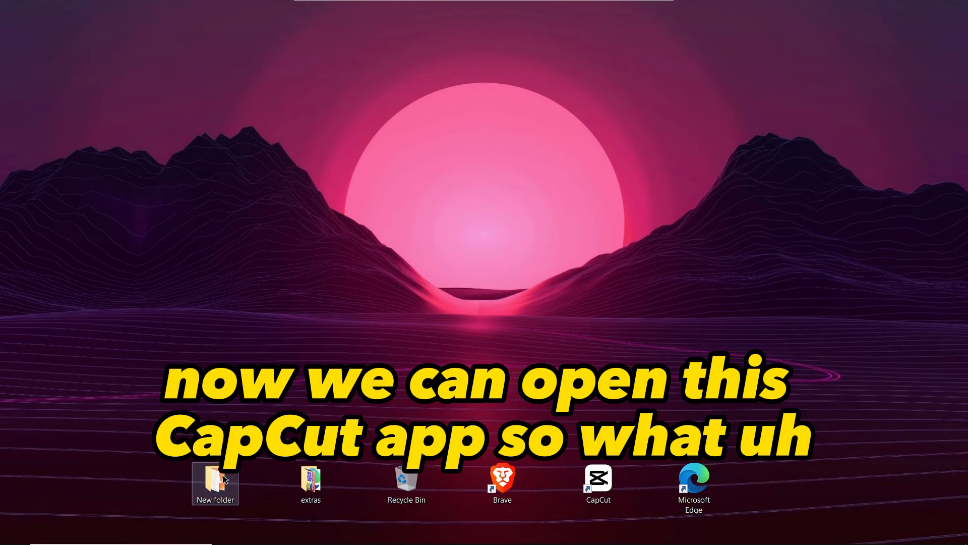
# - Launch Turbo VPN from New folder, connect it, and dismiss the discount offer page
pyautogui.doubleClick(215, 479)
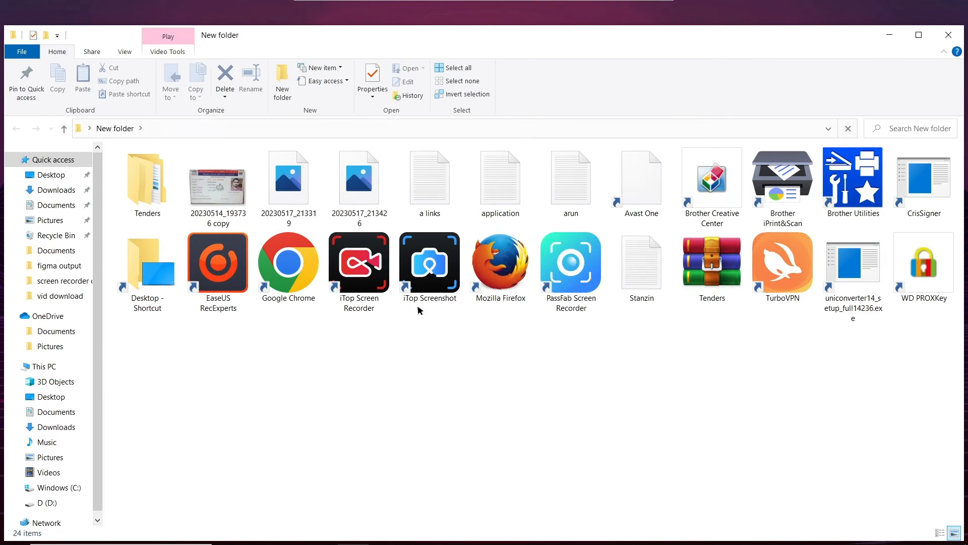
pyautogui.click(782, 265)
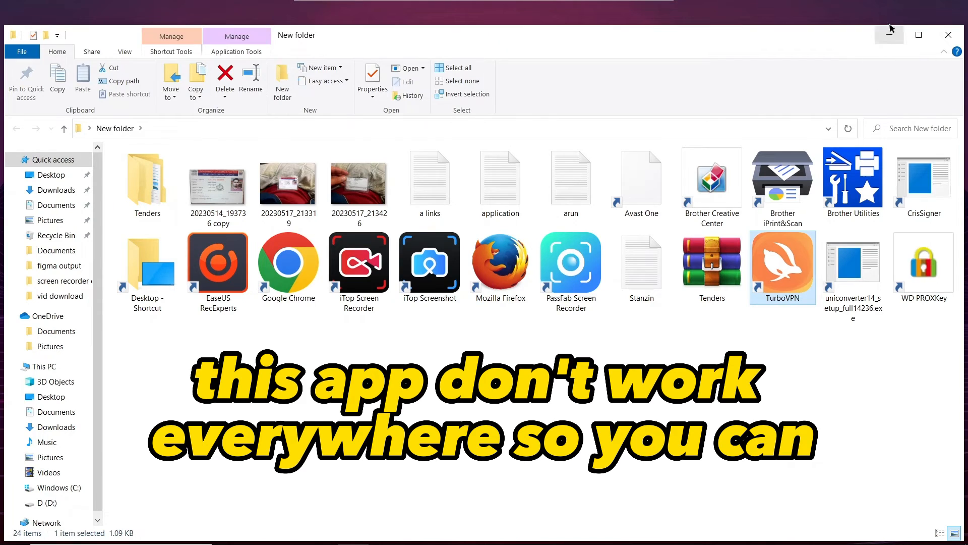
pyautogui.doubleClick(782, 266)
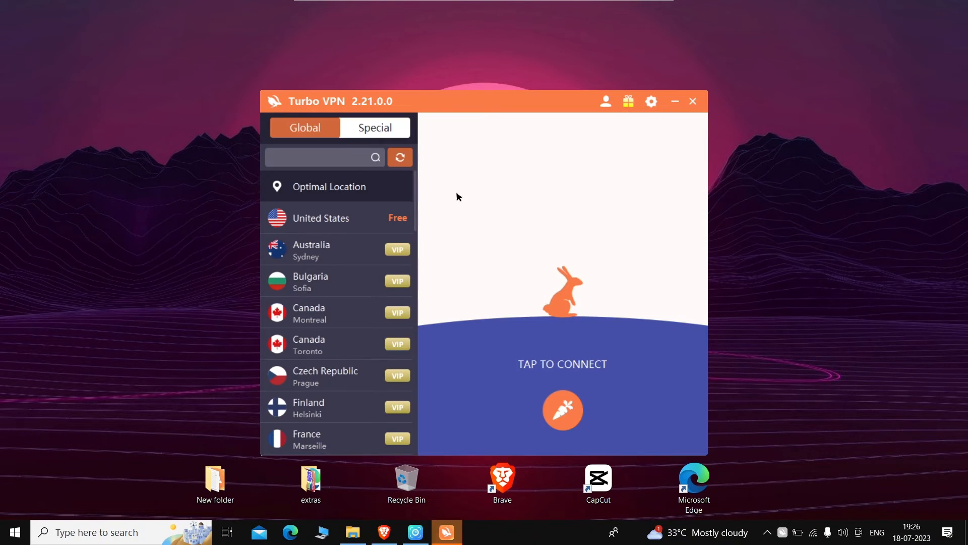
pyautogui.click(562, 410)
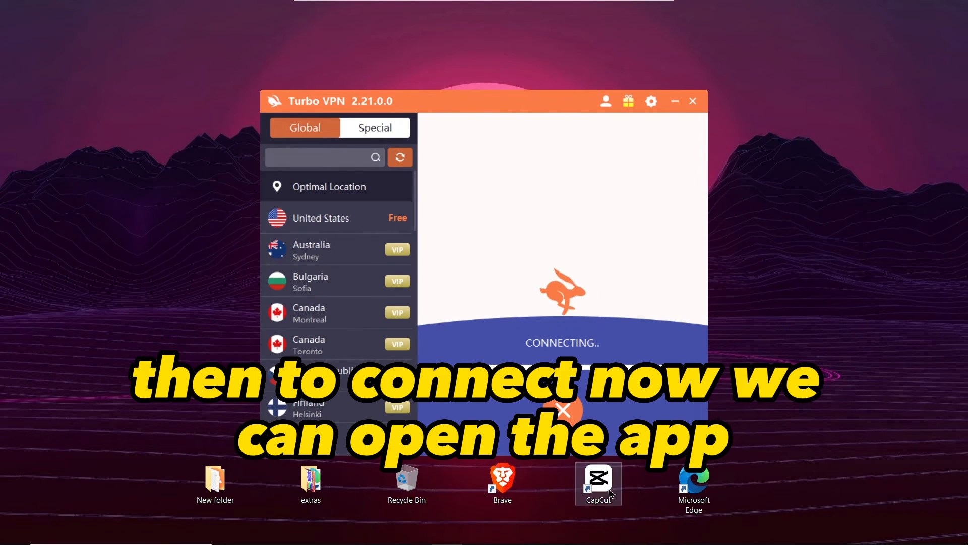
pyautogui.moveTo(622, 487)
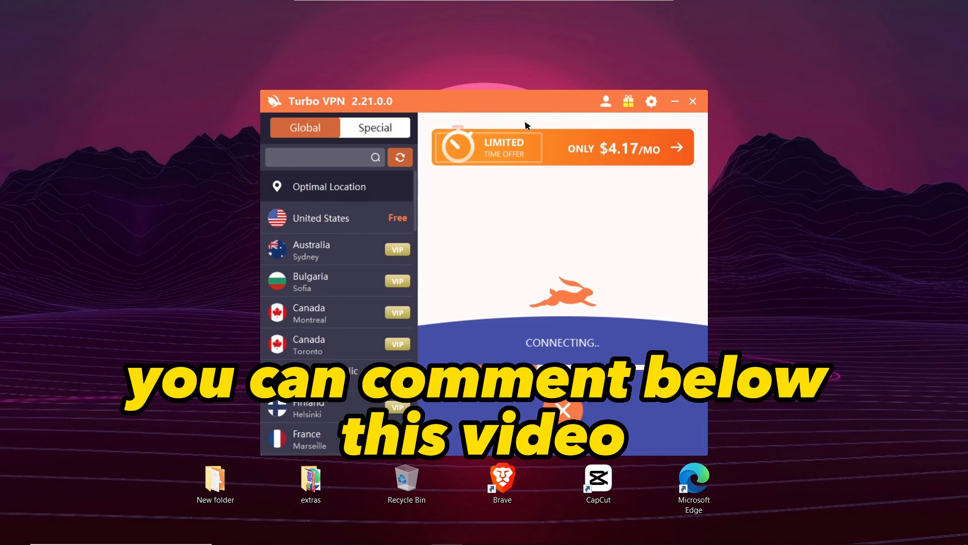
pyautogui.click(562, 147)
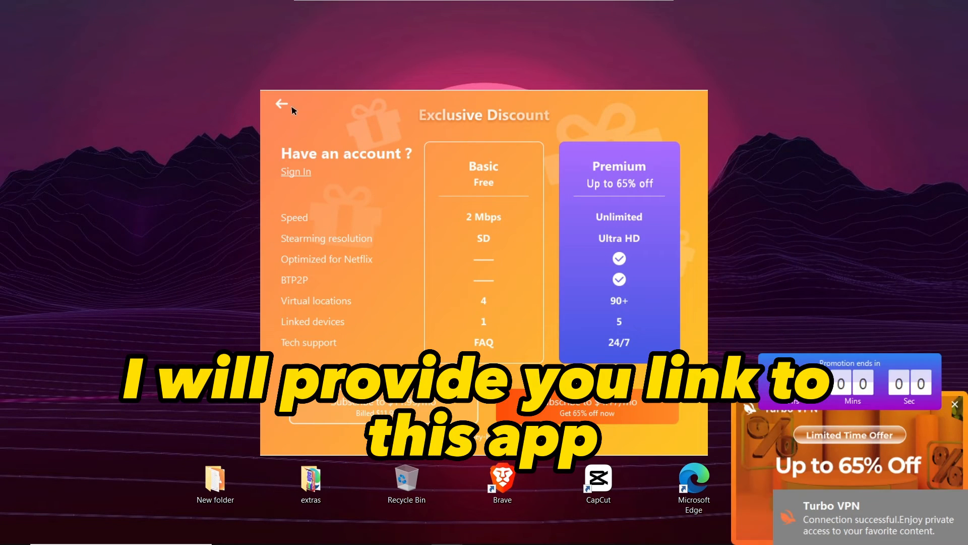
pyautogui.click(282, 103)
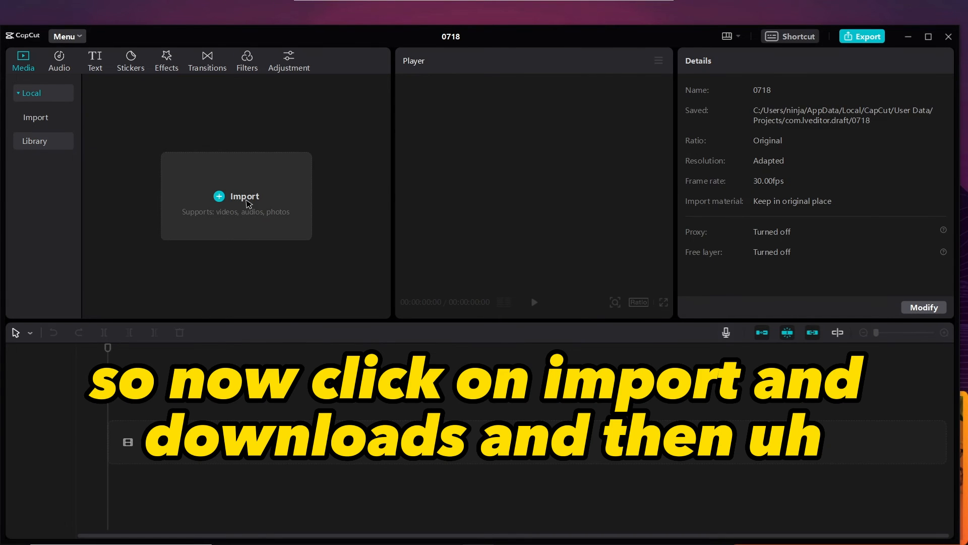
# - Import 'Untitled design.mp4' from Downloads and drag it onto the CapCut timeline
pyautogui.click(244, 196)
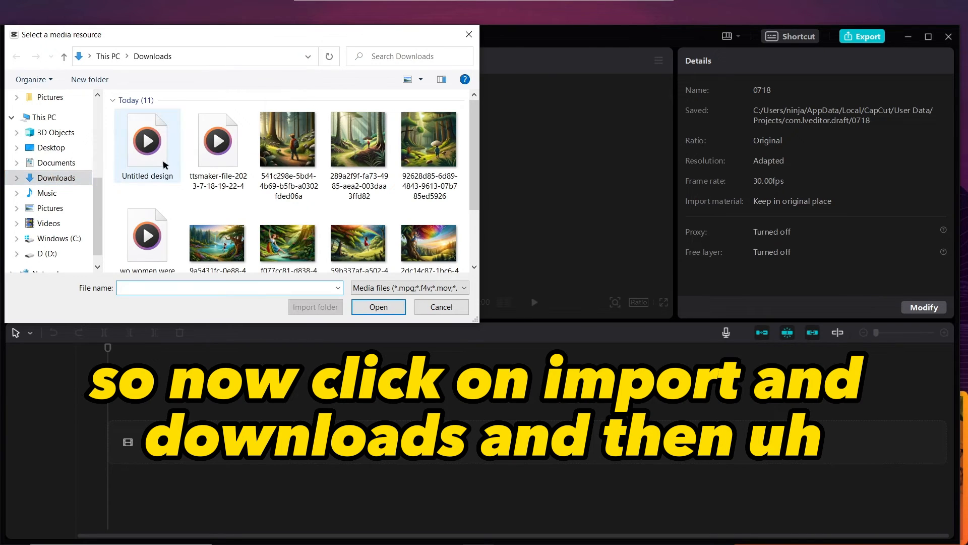
pyautogui.click(146, 139)
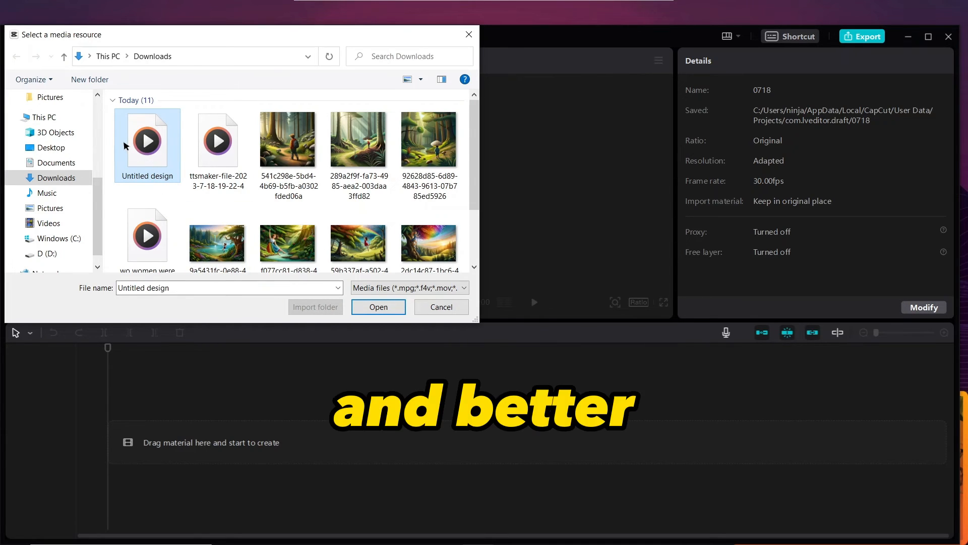
pyautogui.moveTo(147, 139)
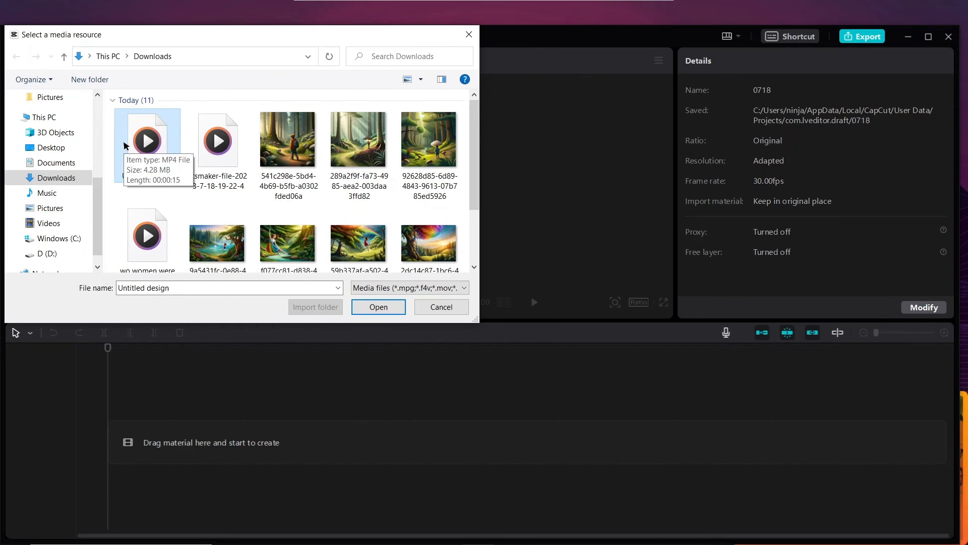
pyautogui.click(441, 306)
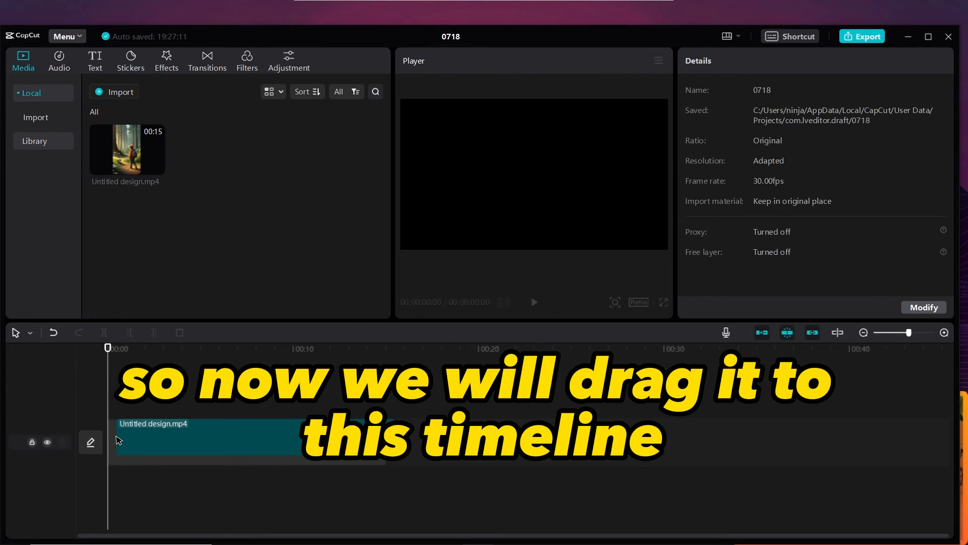
pyautogui.moveTo(126, 149); pyautogui.dragTo(217, 442)
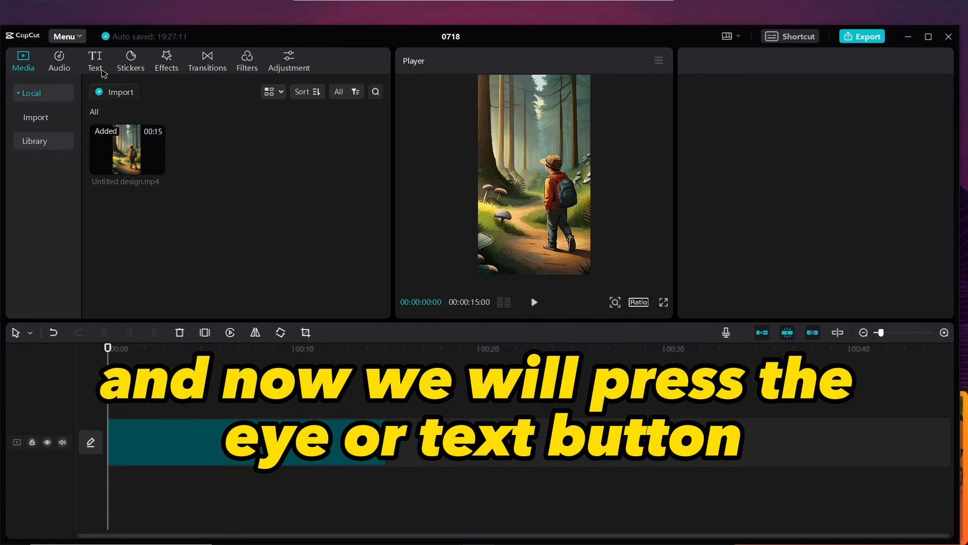
# - Create English auto captions from the narration and select the generated caption clips
pyautogui.click(94, 61)
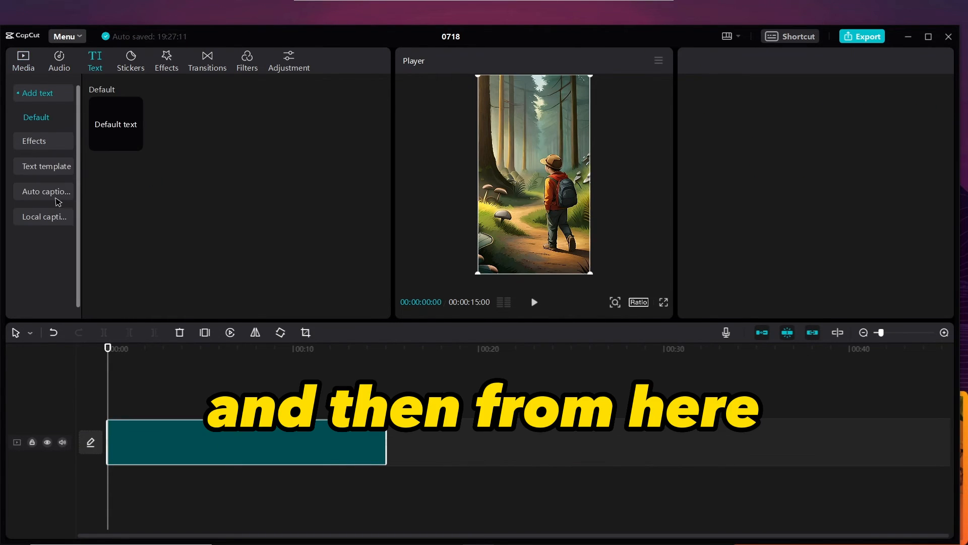
pyautogui.click(45, 191)
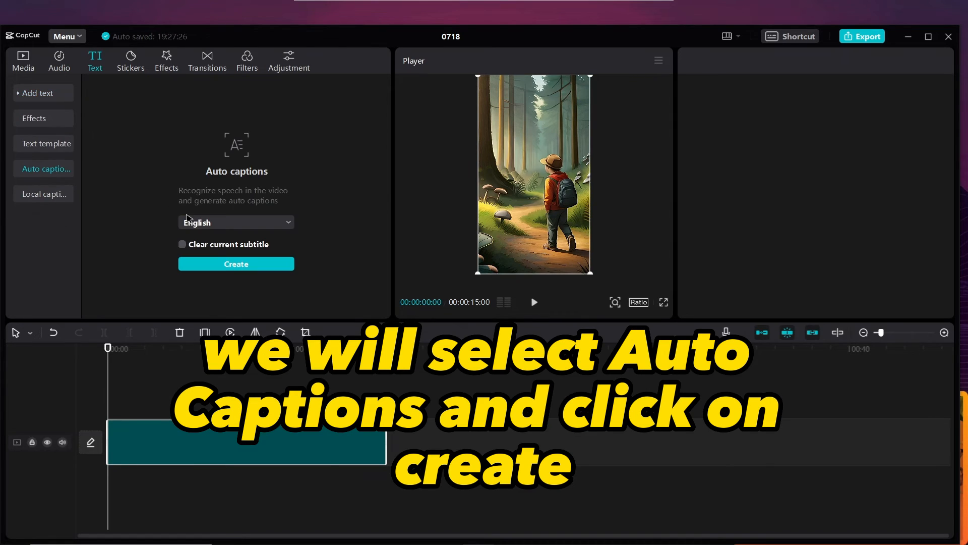
pyautogui.click(236, 264)
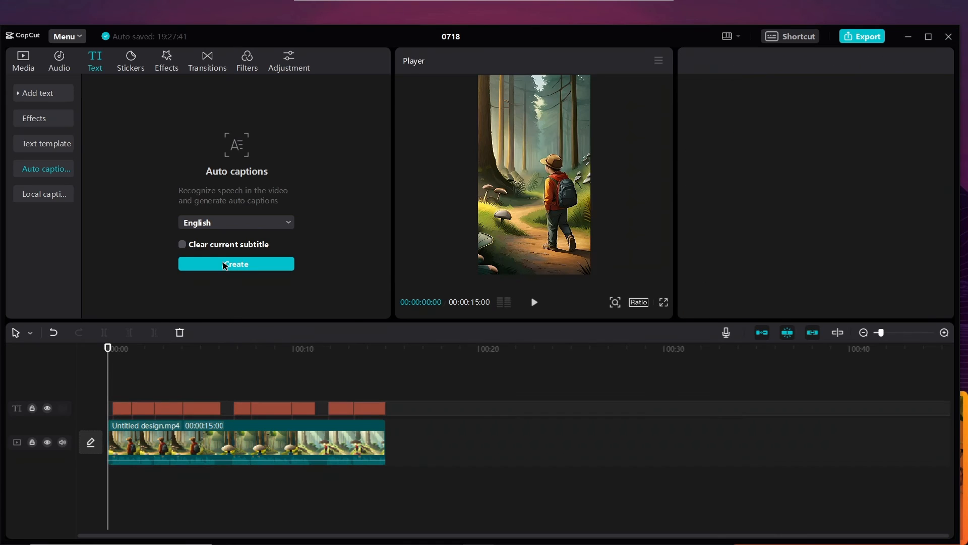
pyautogui.click(236, 264)
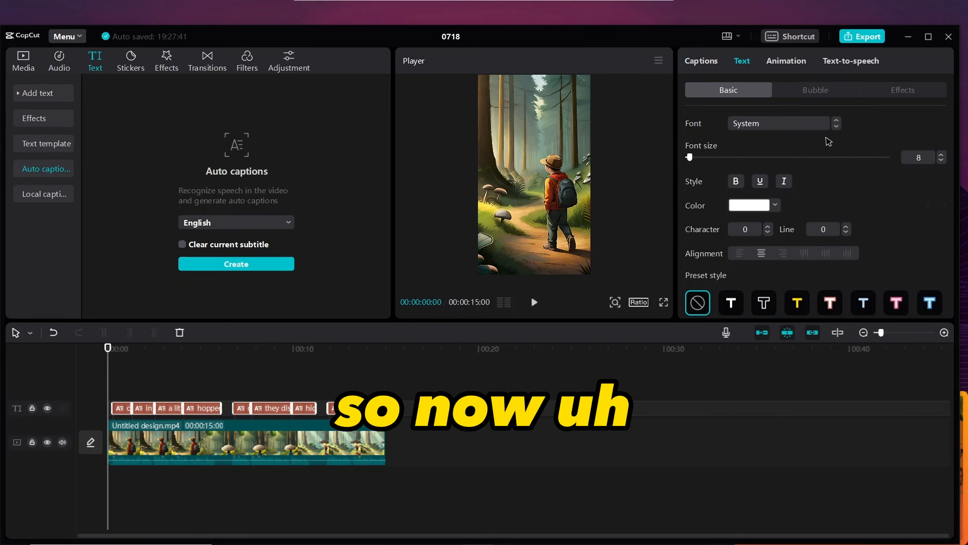
# - Set the captions to Sigmar One font, size 15, with the yellow preset style
pyautogui.click(779, 123)
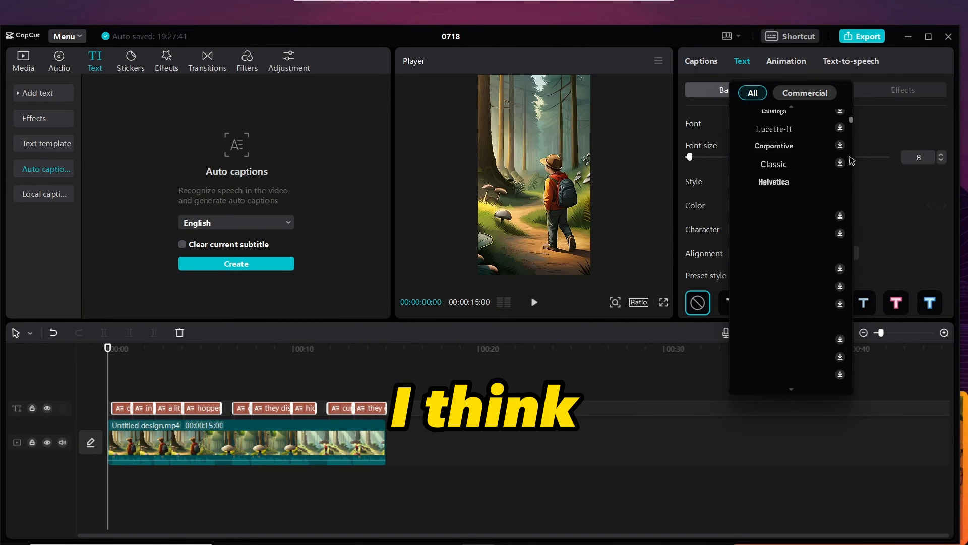
pyautogui.scroll(-3)
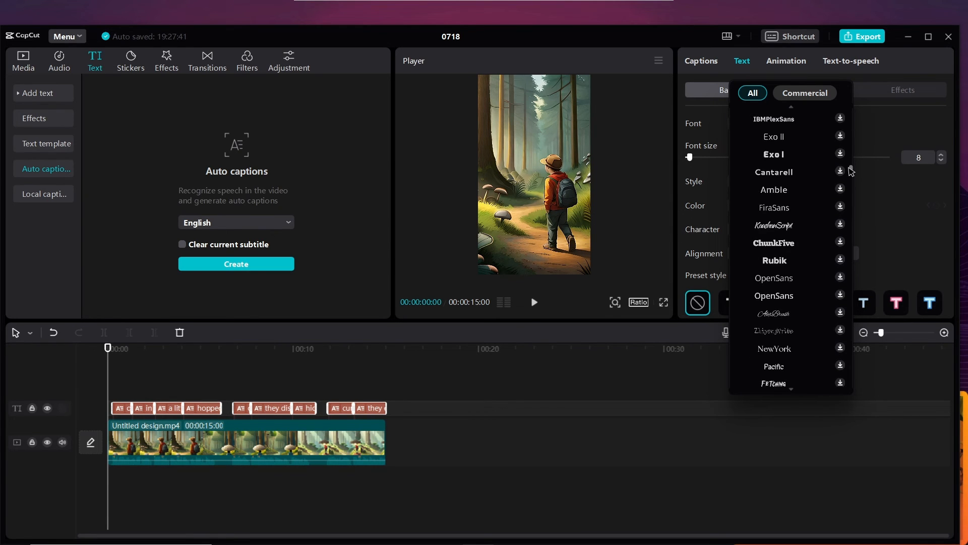
pyautogui.scroll(-3)
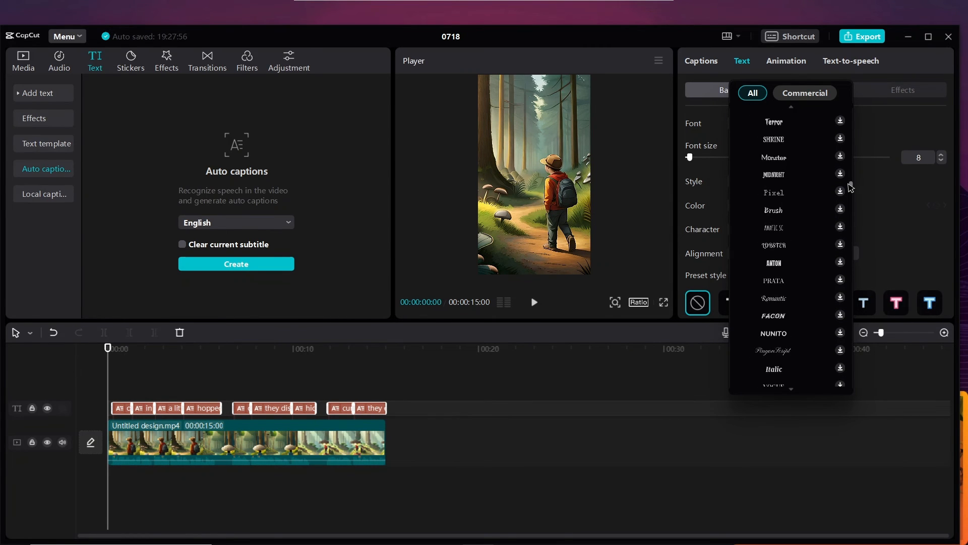
pyautogui.scroll(-3)
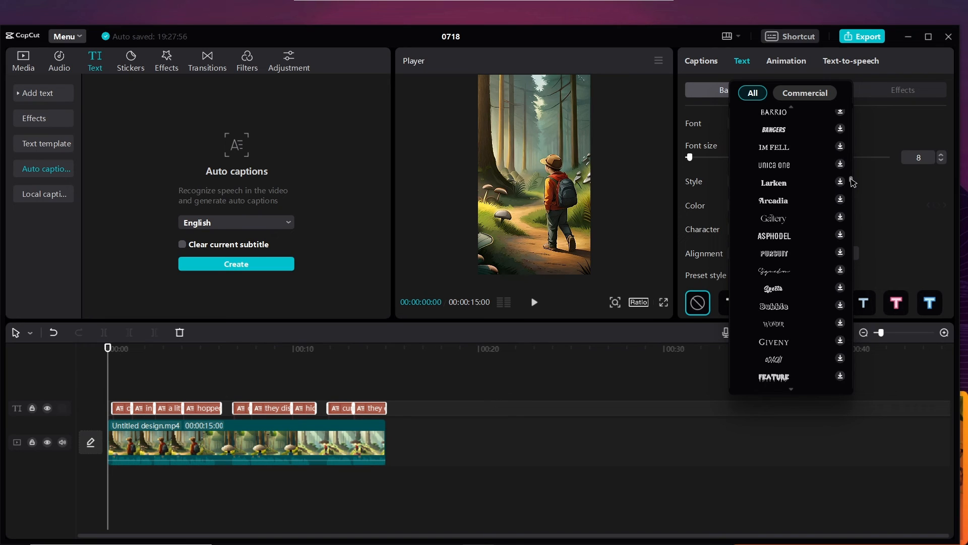
pyautogui.scroll(-3)
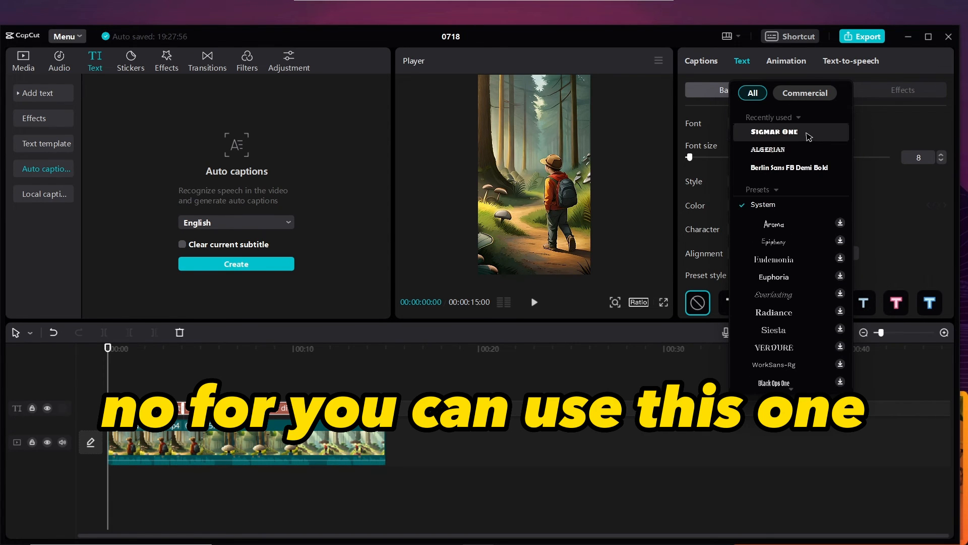
pyautogui.click(773, 132)
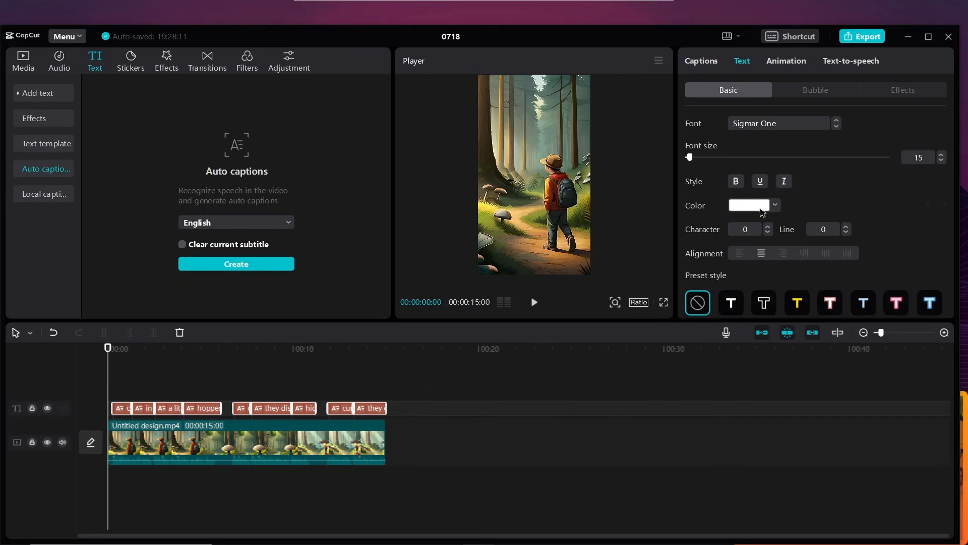
pyautogui.click(797, 303)
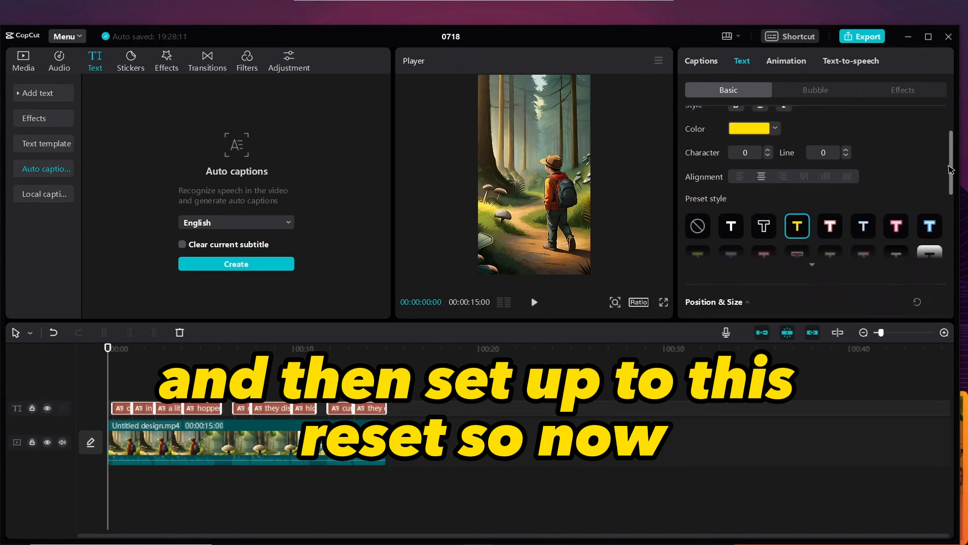
pyautogui.scroll(-3)
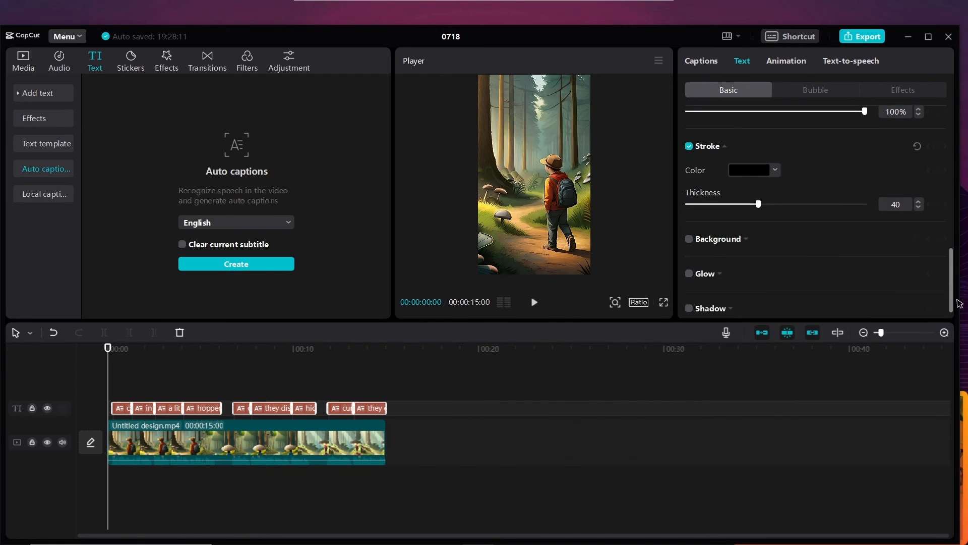
pyautogui.click(797, 302)
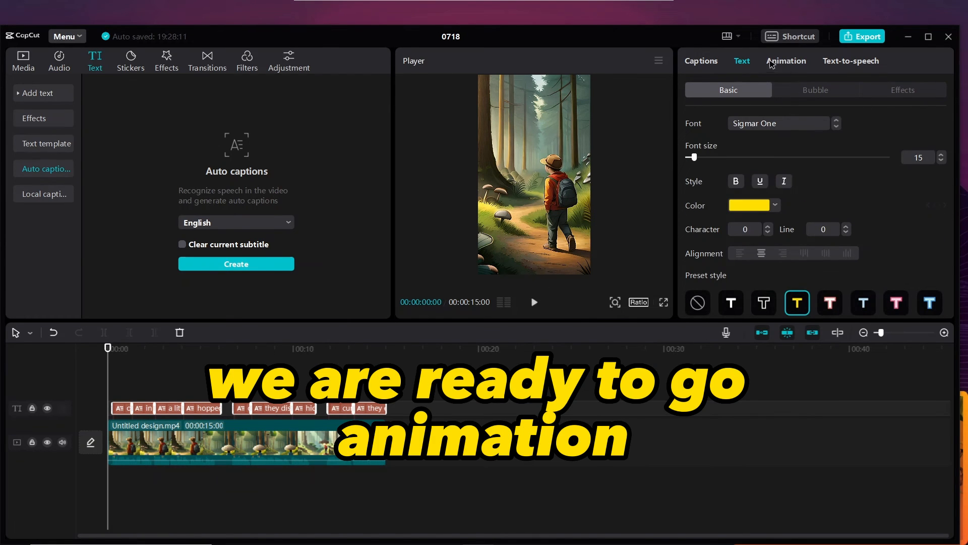
# - Give the captions the Type 1 In animation with a 0.9s duration
pyautogui.click(785, 60)
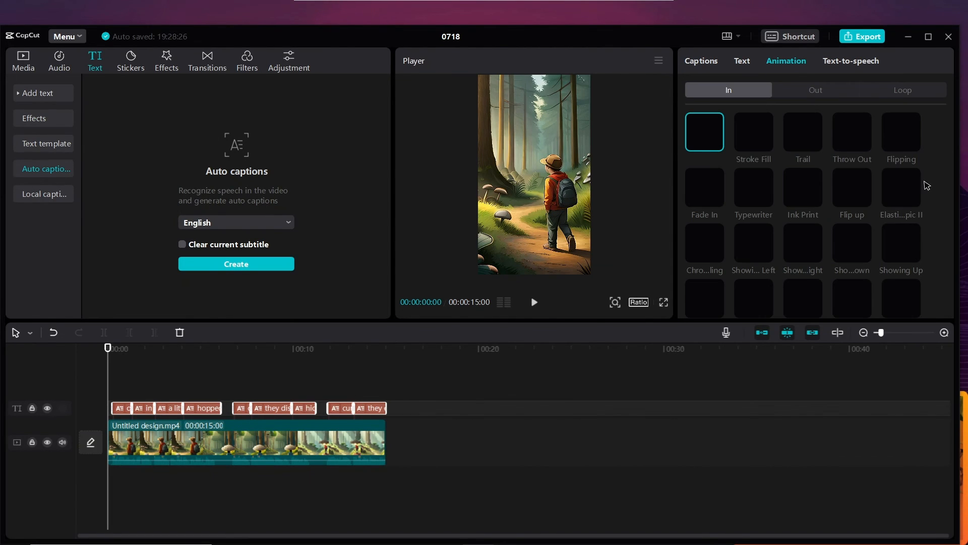
pyautogui.scroll(-3)
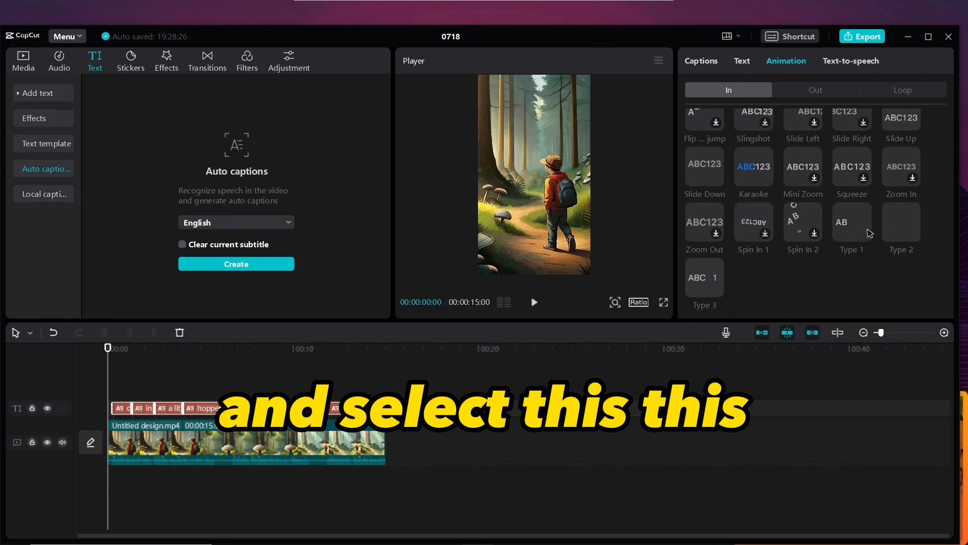
pyautogui.click(852, 222)
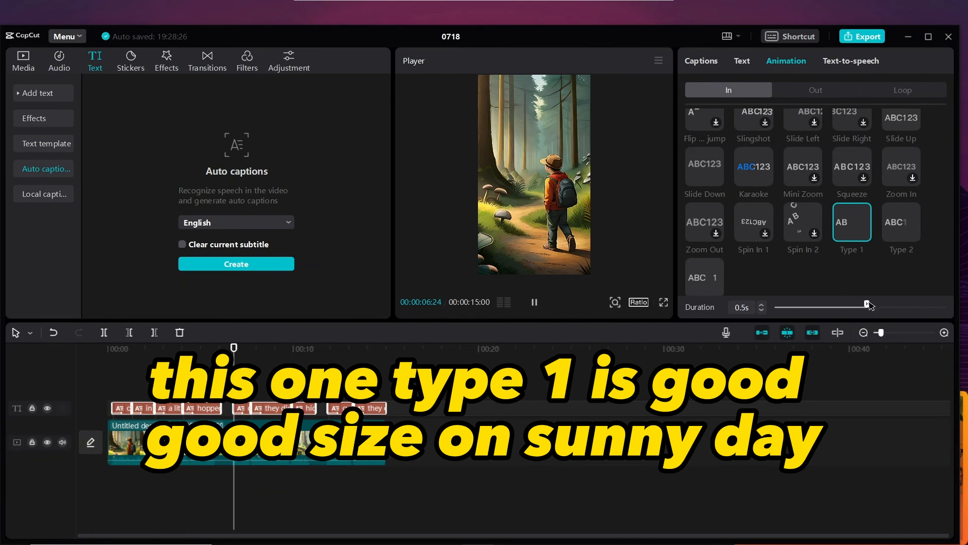
pyautogui.moveTo(868, 304); pyautogui.dragTo(945, 303)
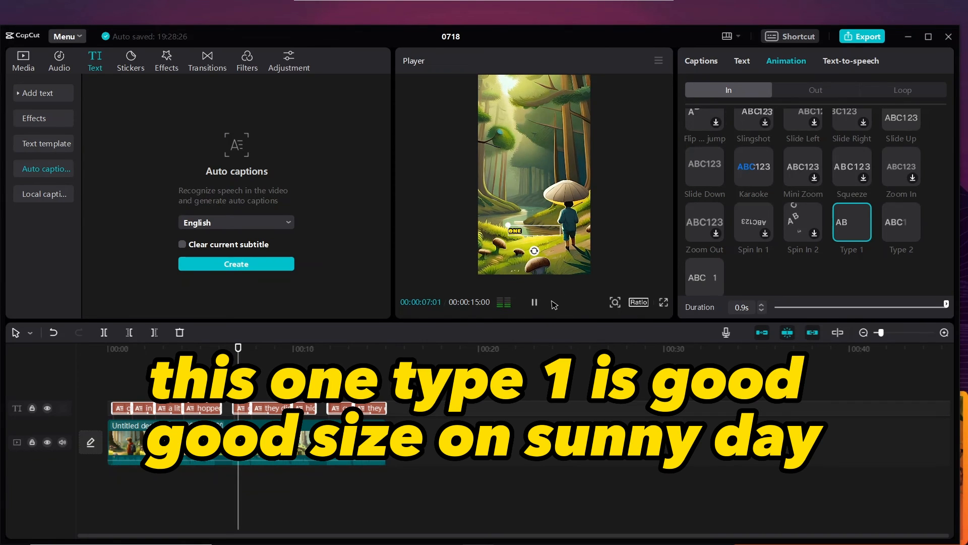
# - Preview the captioned video and export it as a 1080p MP4
pyautogui.click(533, 302)
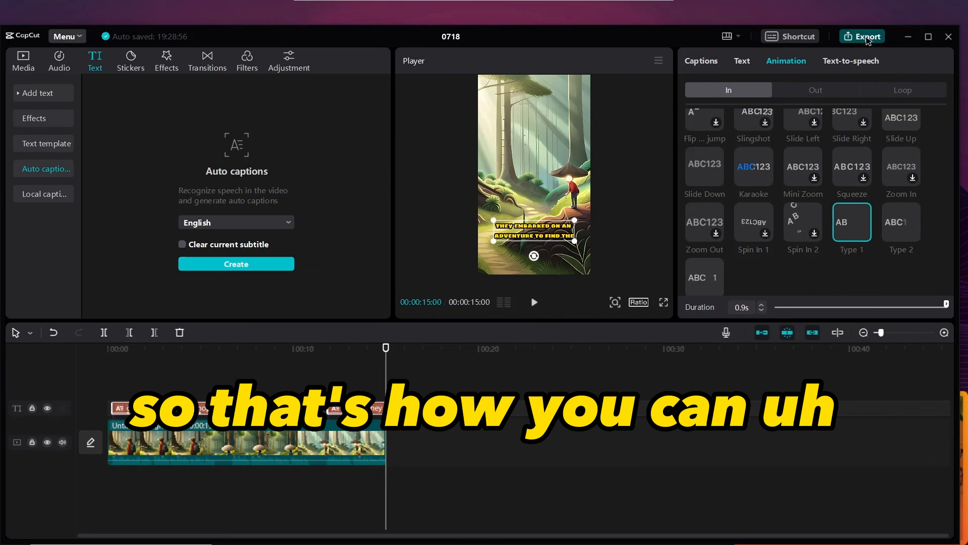
pyautogui.click(863, 35)
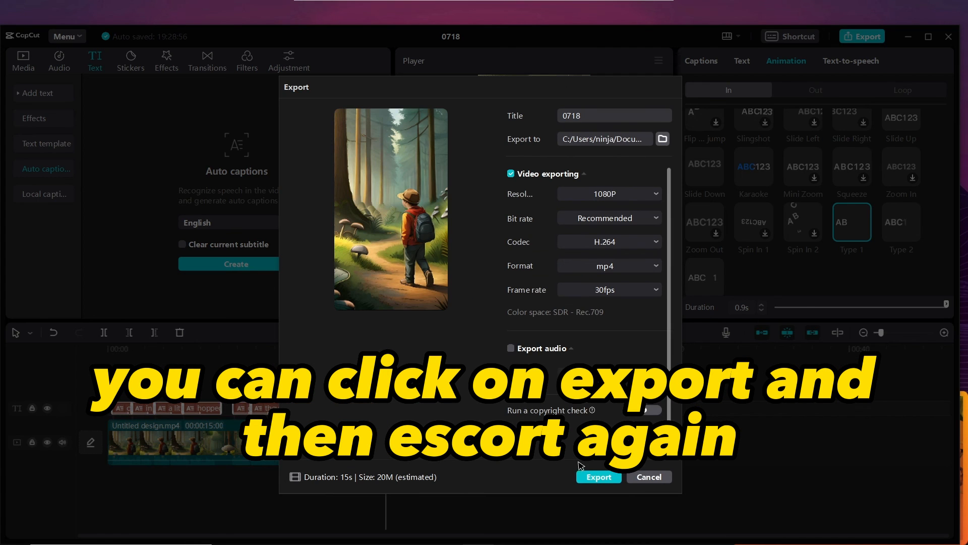
pyautogui.click(597, 476)
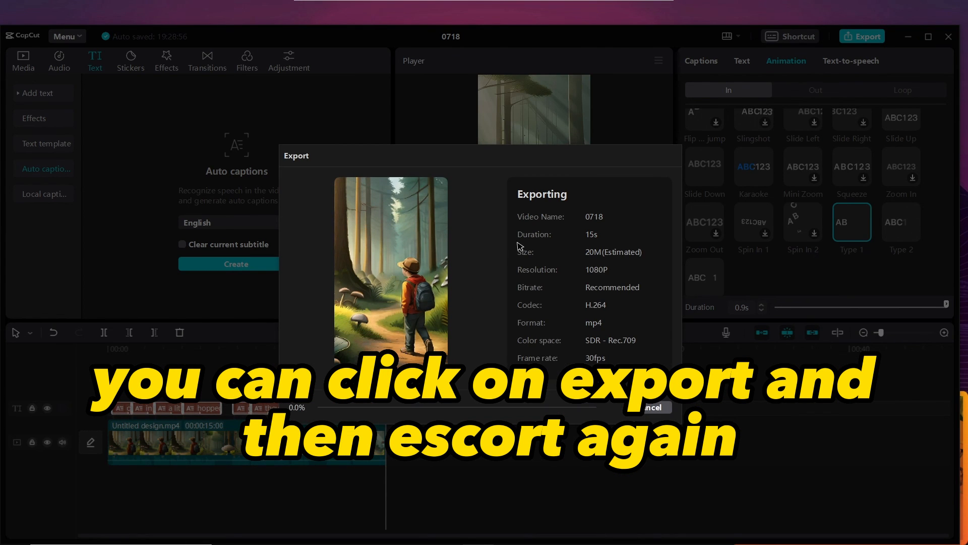